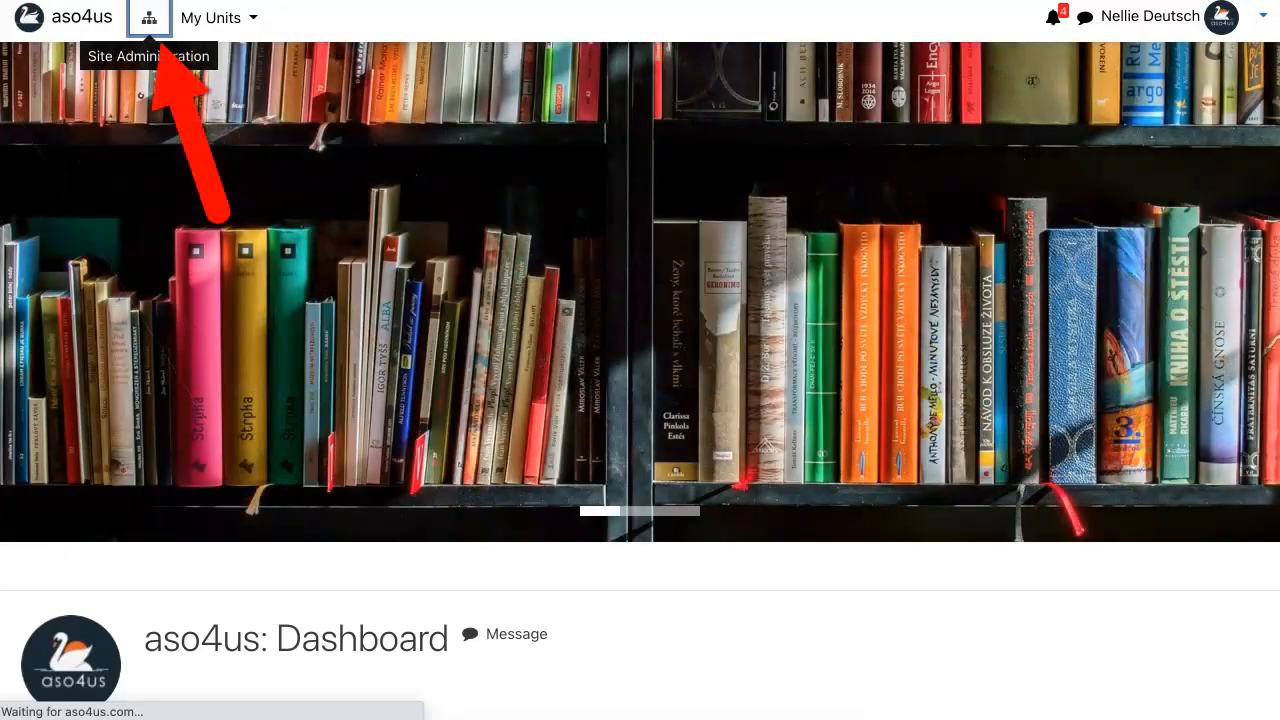
# Step: Open the Sandbox course from the dashboard's top navigation
pyautogui.click(149, 18)
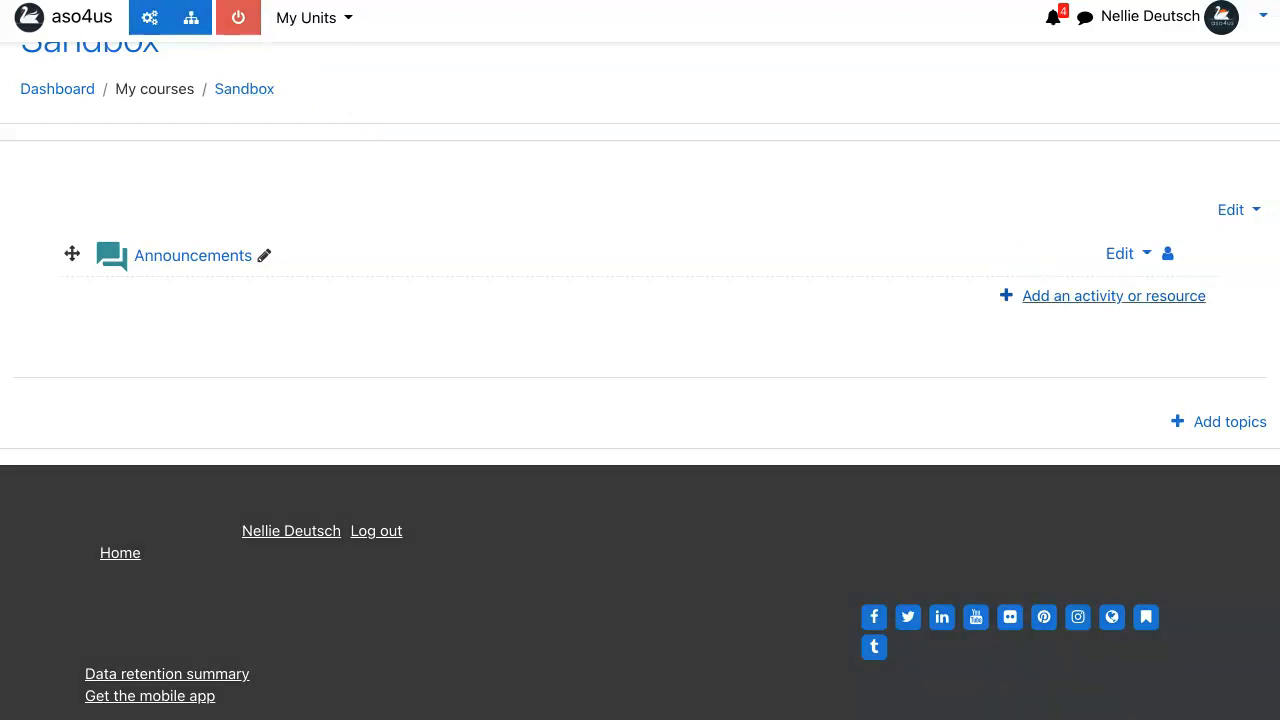
# Step: Add a new H5P activity to the Sandbox course's General section
pyautogui.click(1113, 295)
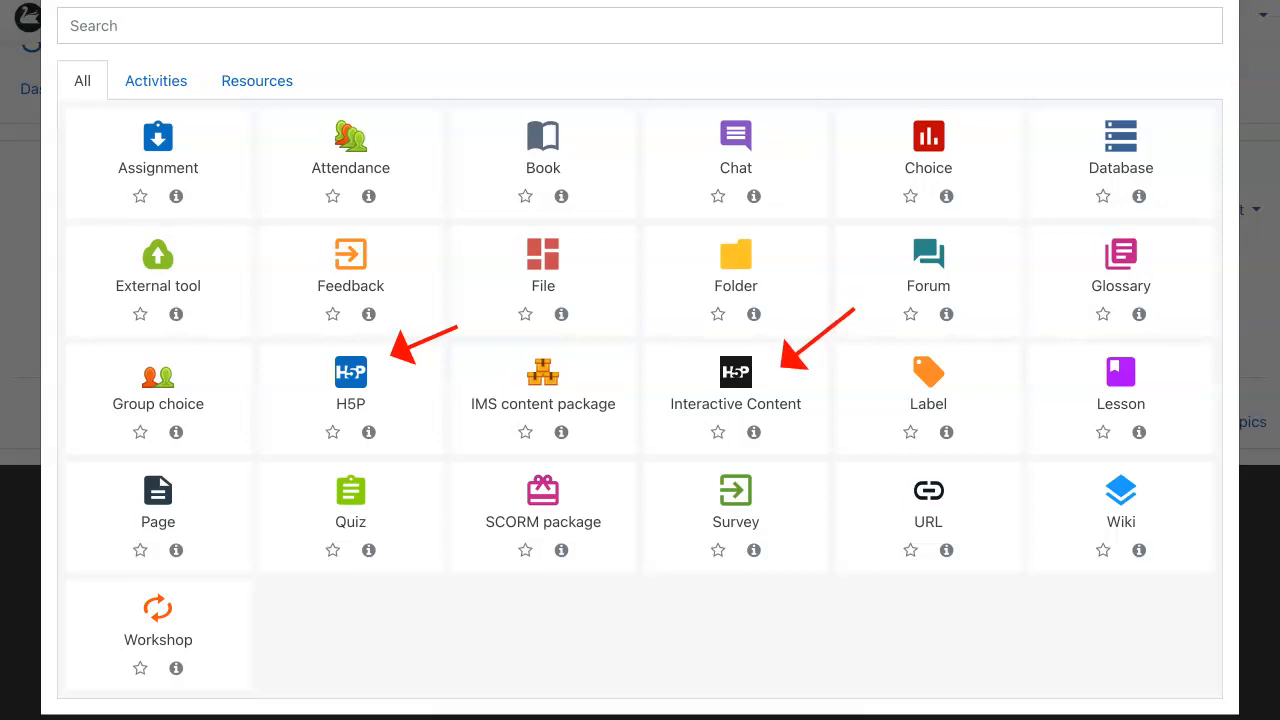
pyautogui.click(350, 380)
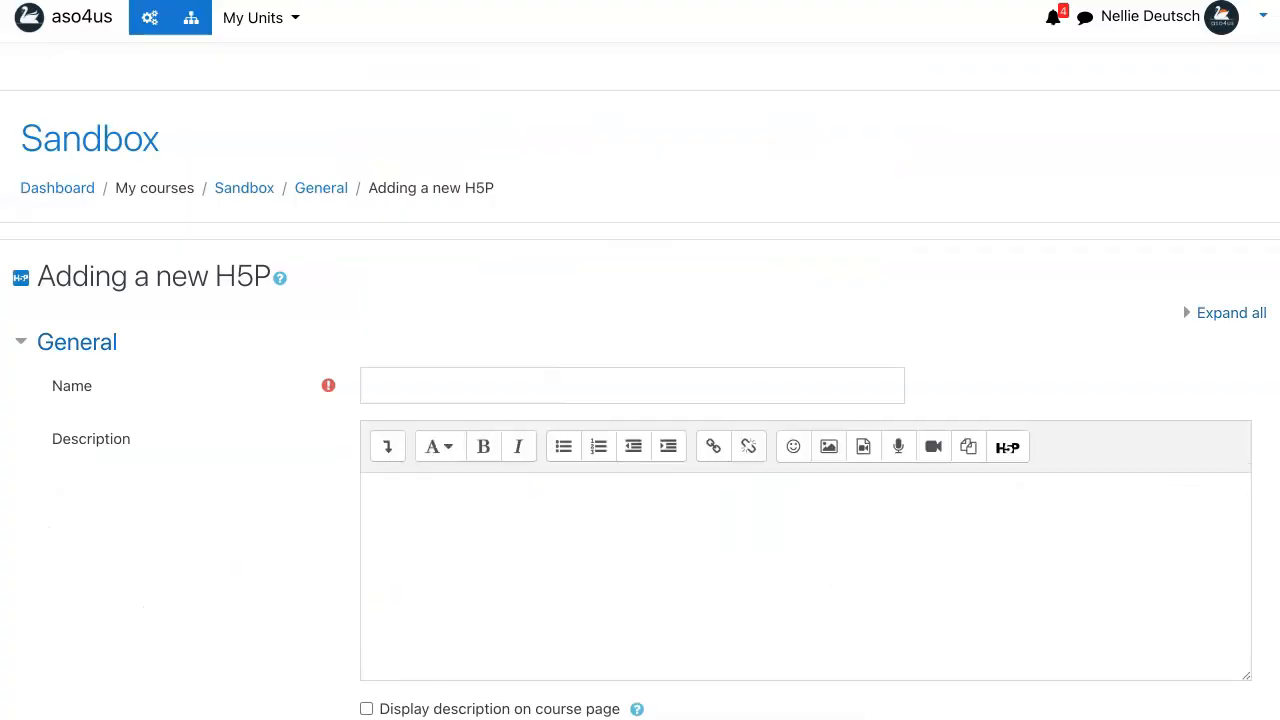
# Step: Name the activity 'Tes', then go to the content bank and choose an interactive content type
pyautogui.click(632, 385)
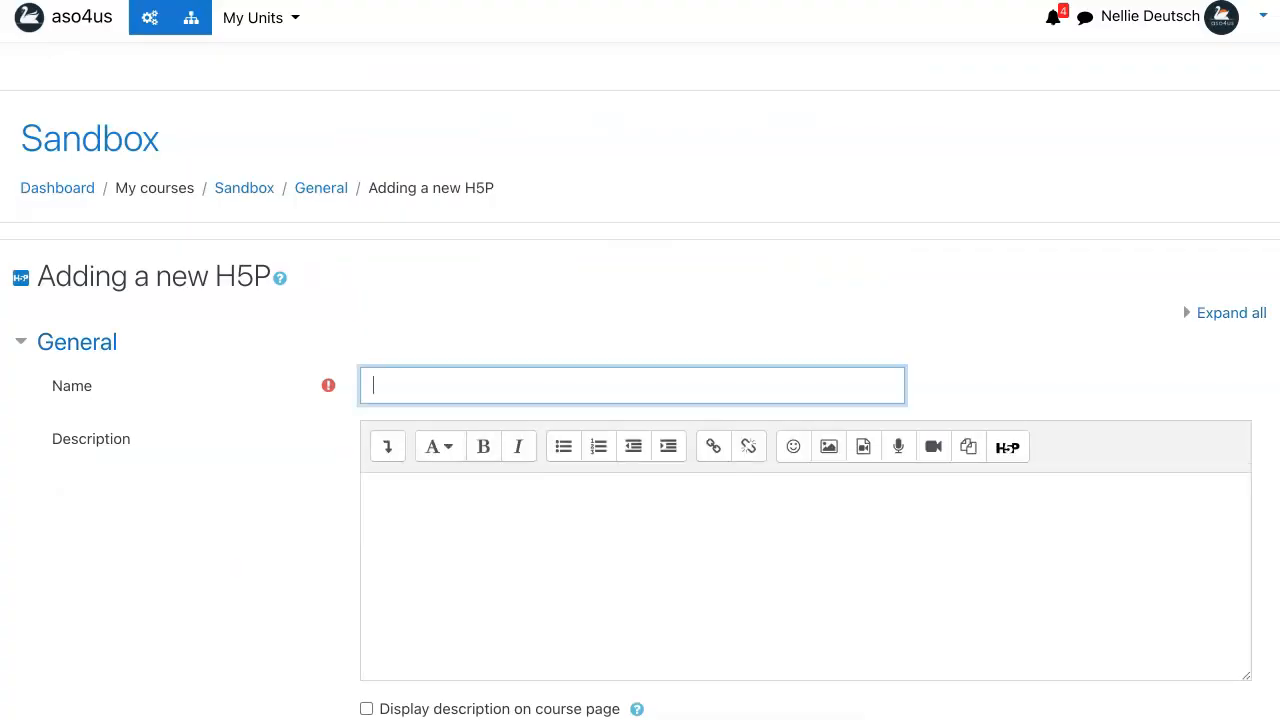
pyautogui.write('Tes')
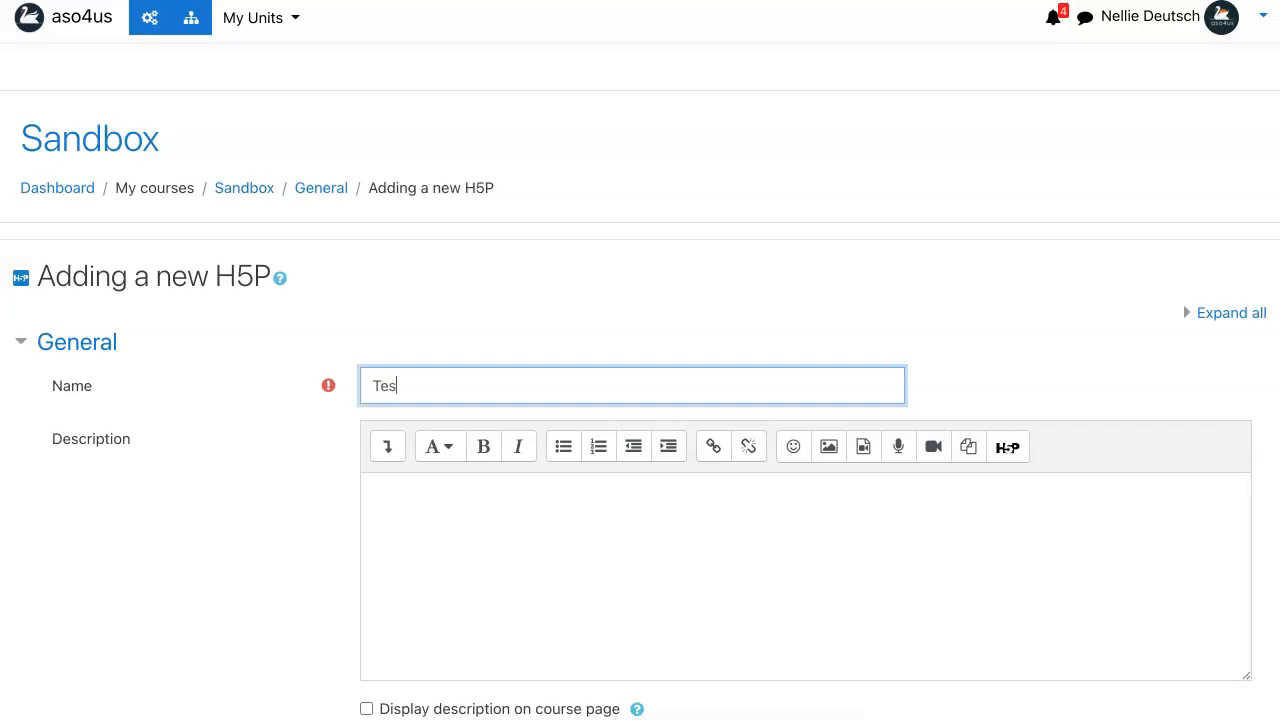
pyautogui.scroll(-3)
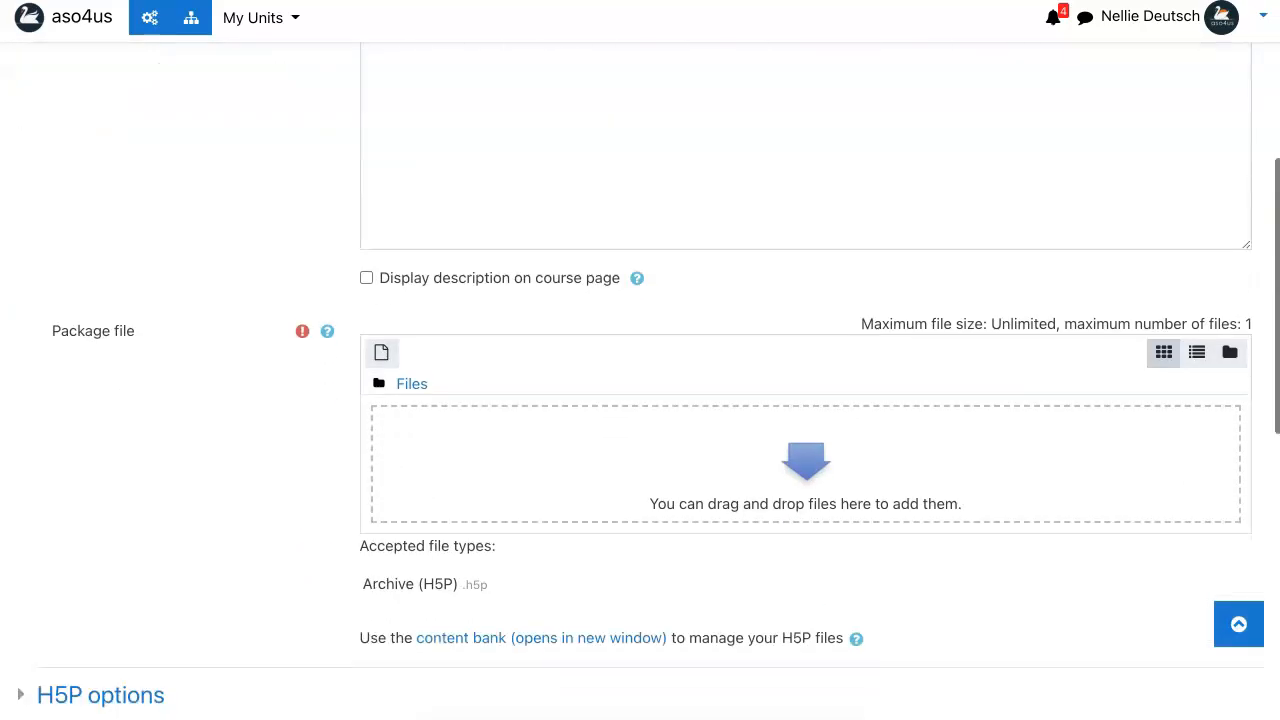
pyautogui.scroll(-3)
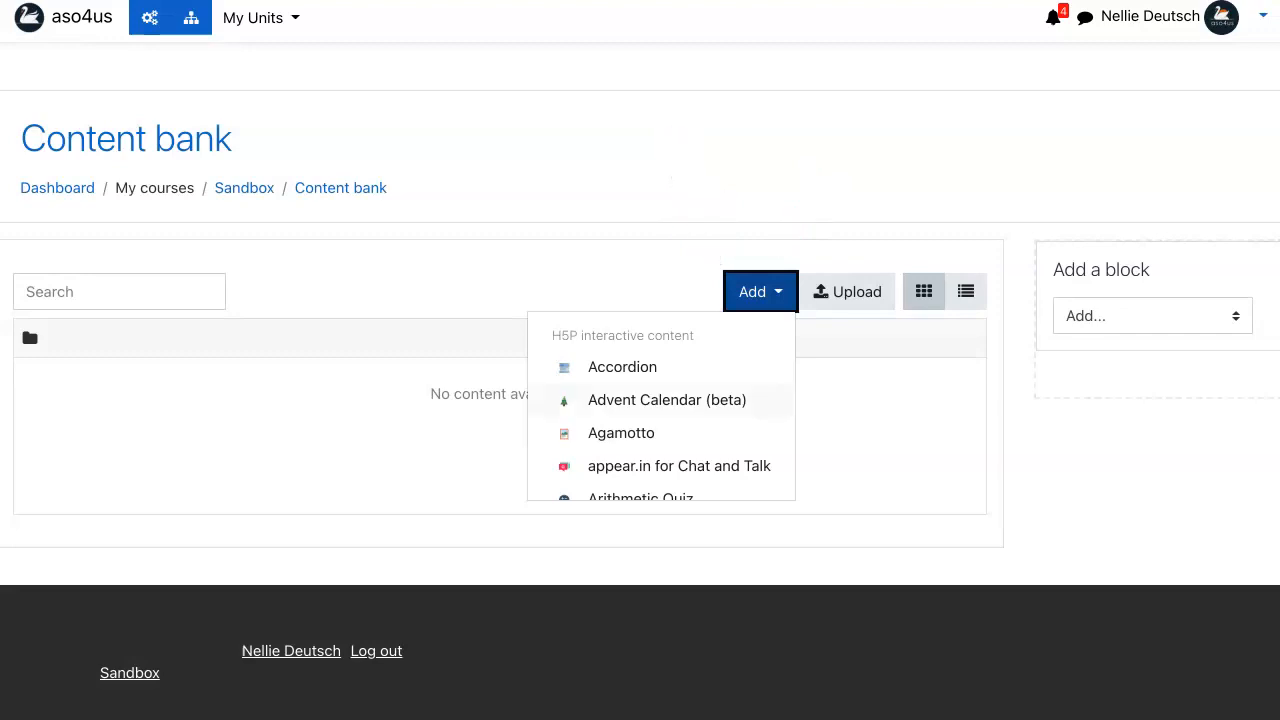
pyautogui.scroll(-3)
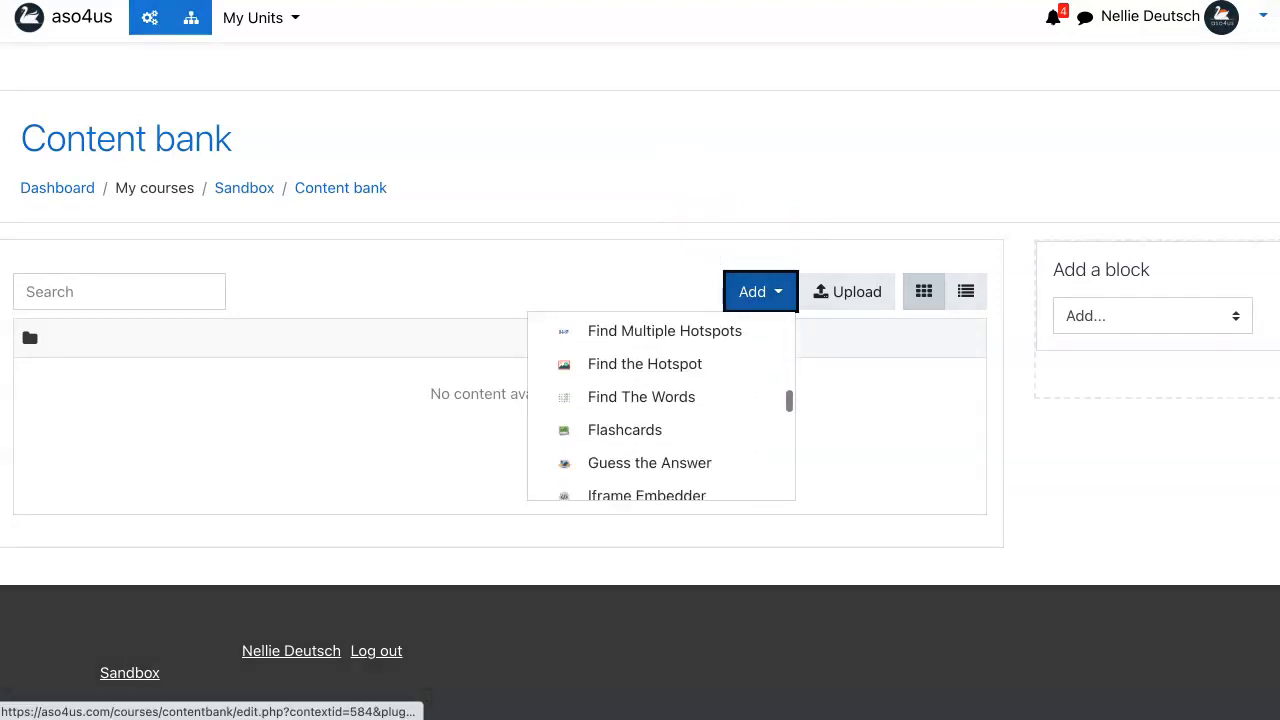
pyautogui.click(759, 291)
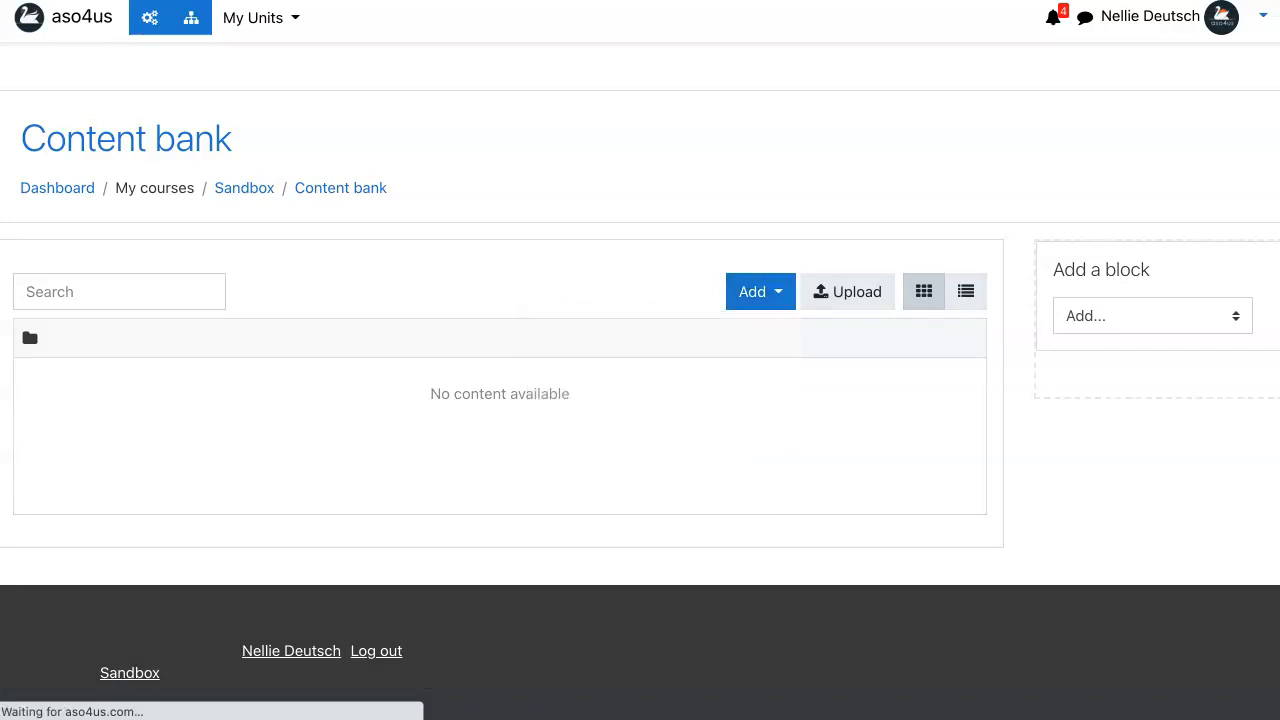
# Step: Create a Memory Game titled 'test' with its behavioural settings shown
pyautogui.click(752, 291)
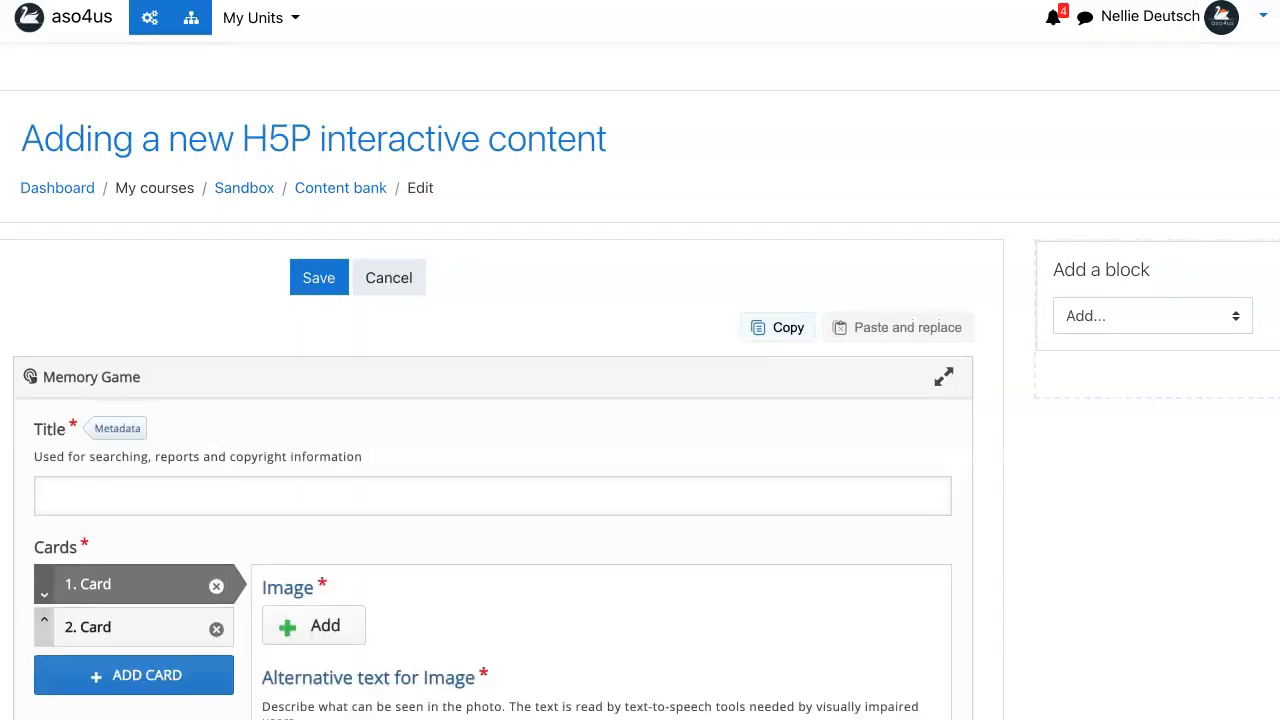
pyautogui.scroll(-3)
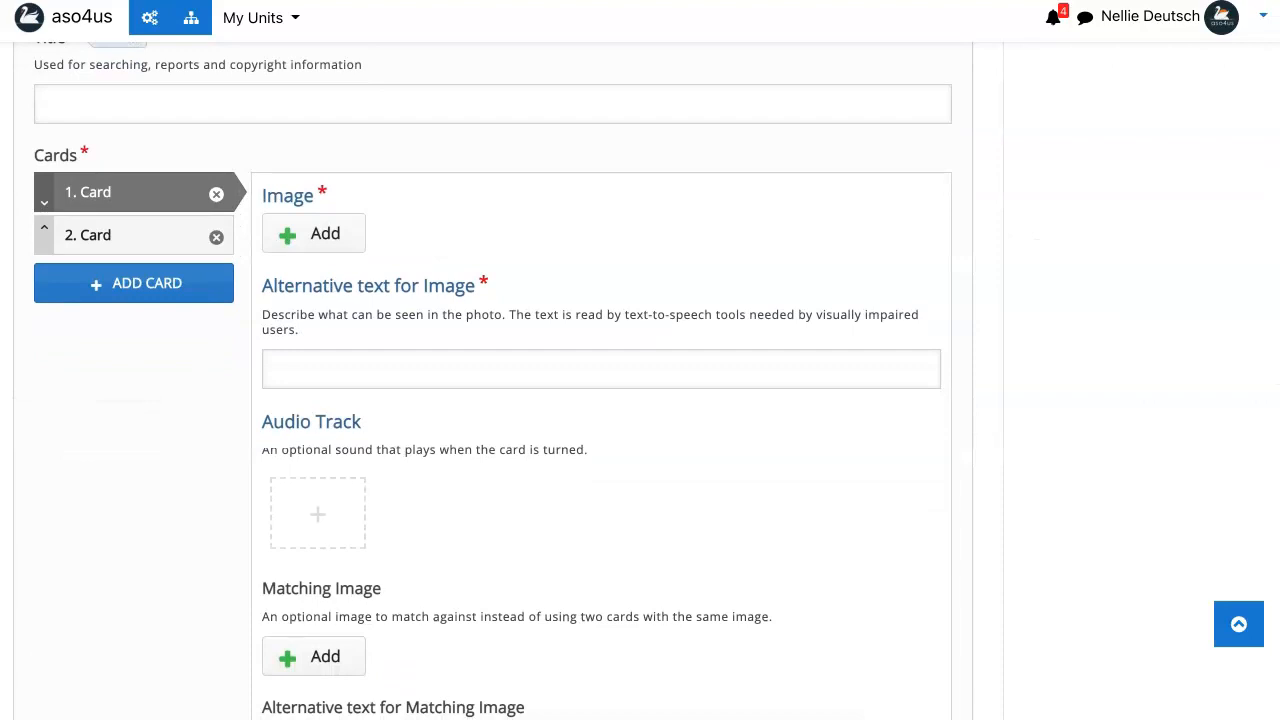
pyautogui.scroll(-3)
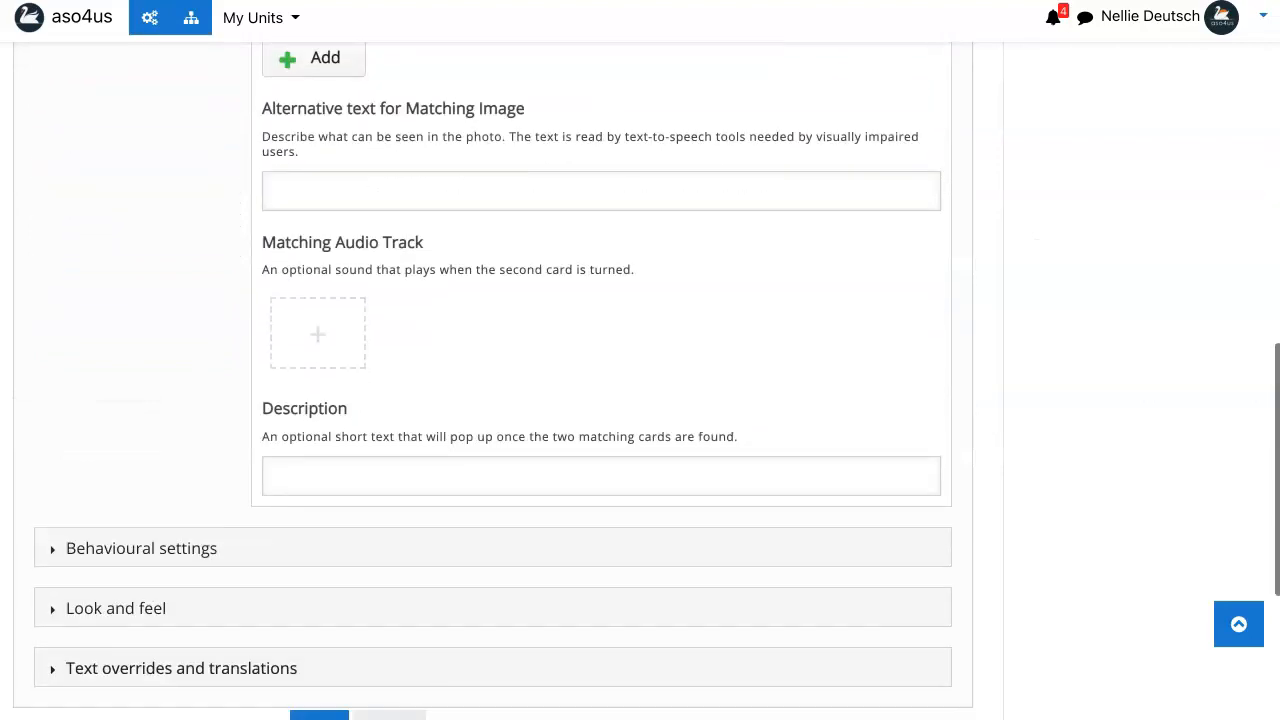
pyautogui.scroll(-3)
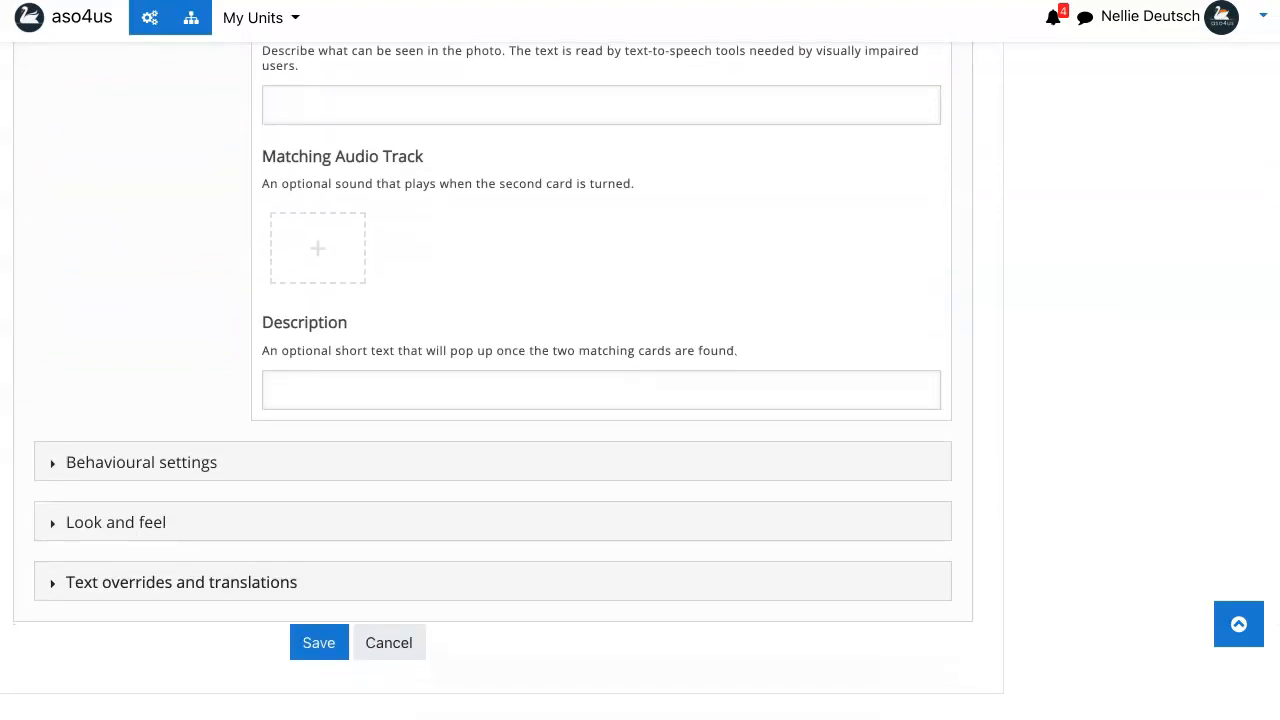
pyautogui.click(141, 461)
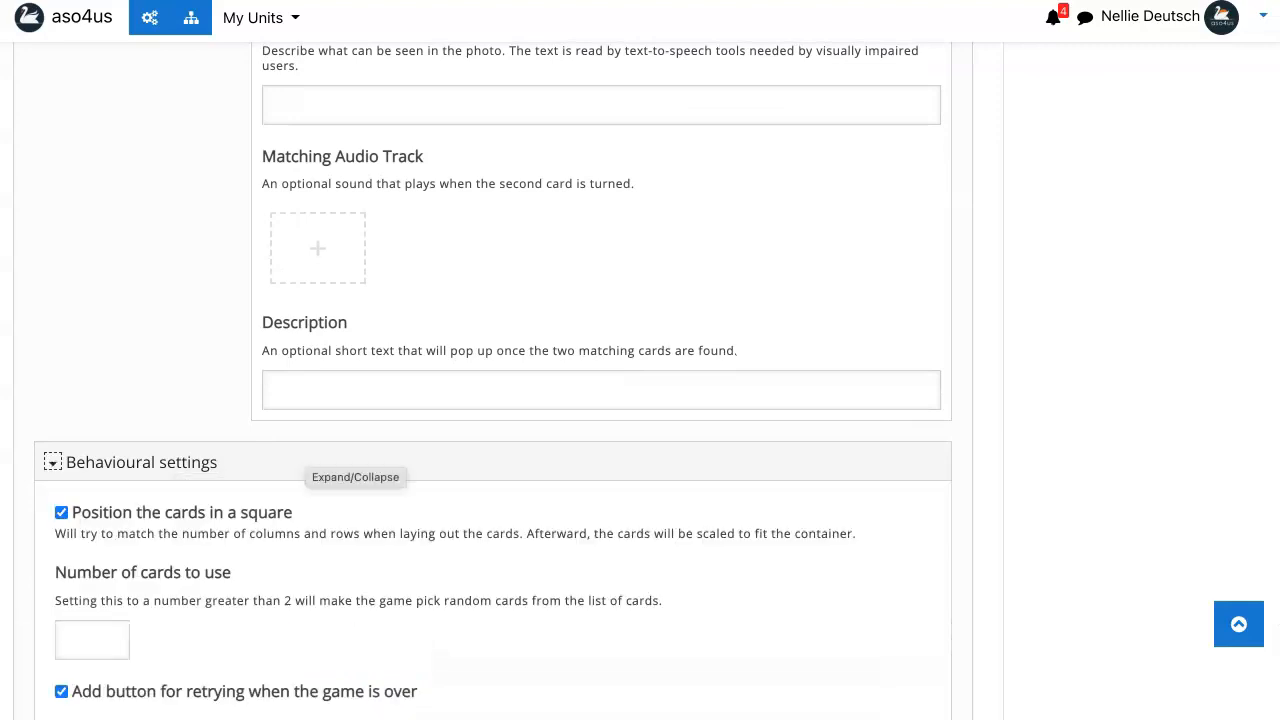
pyautogui.scroll(-3)
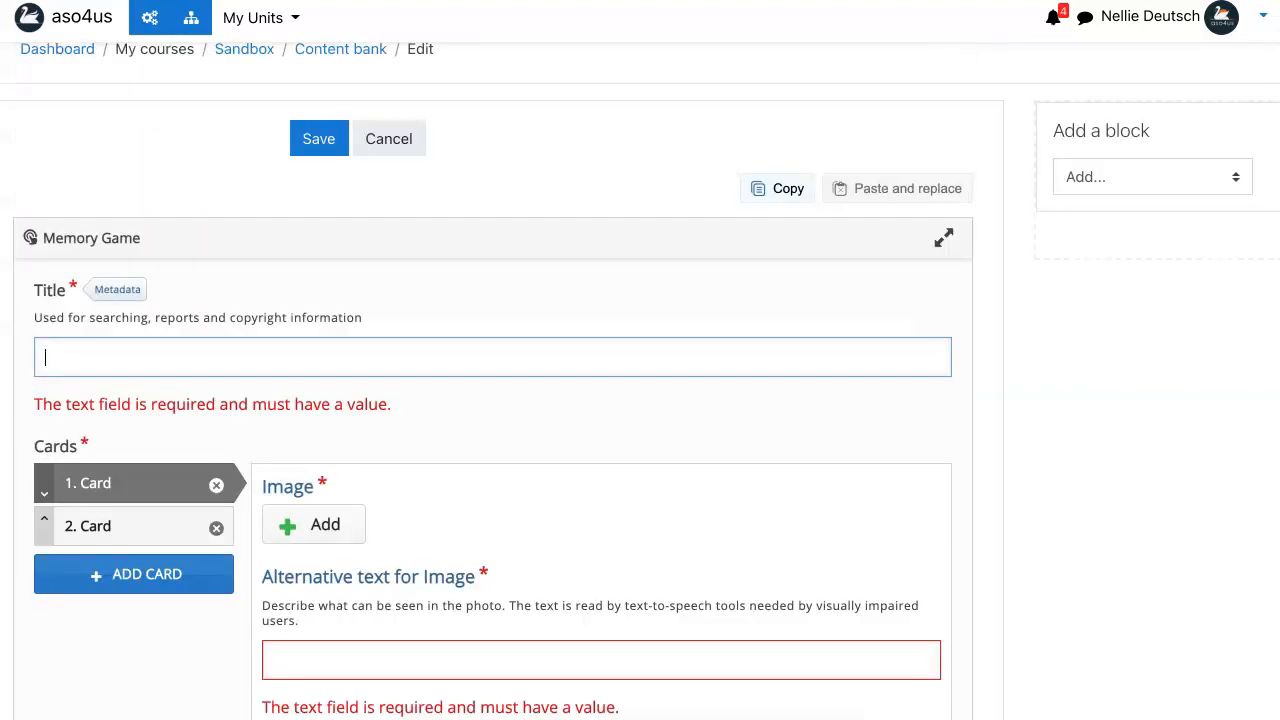
pyautogui.write('test')
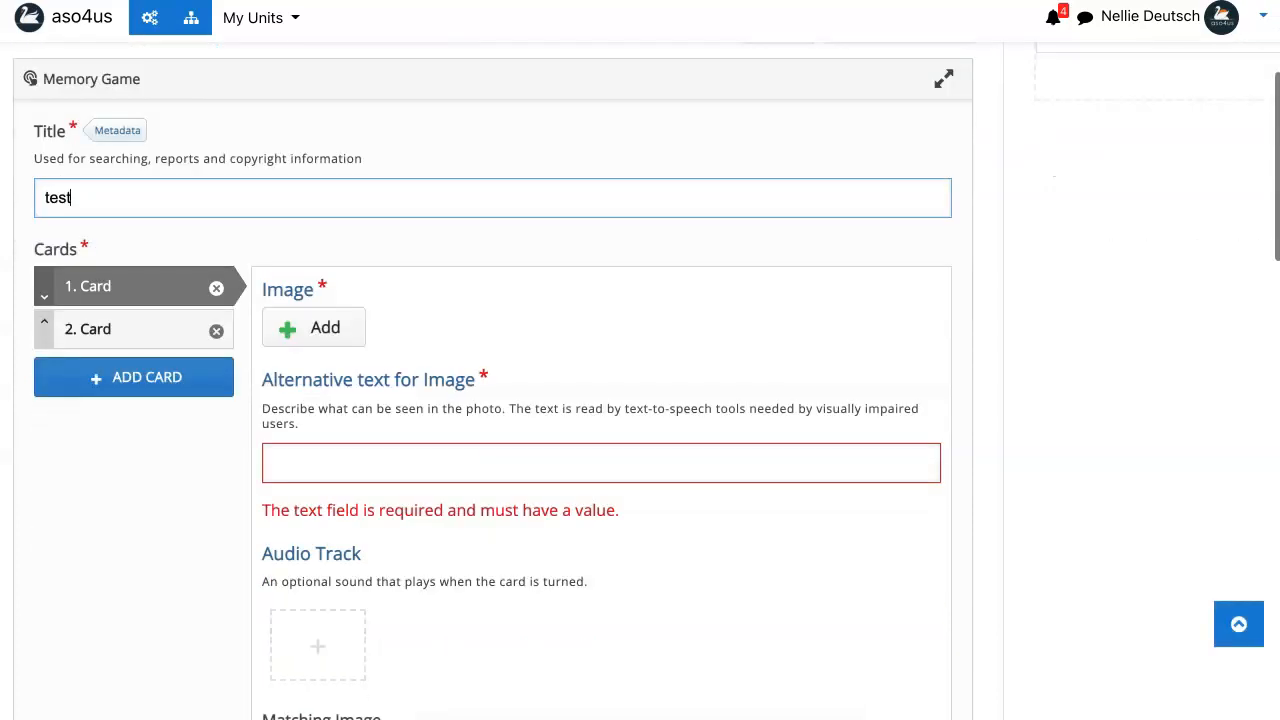
# Step: Give the first card the alternative text 'test' and move down to the save controls
pyautogui.click(600, 462)
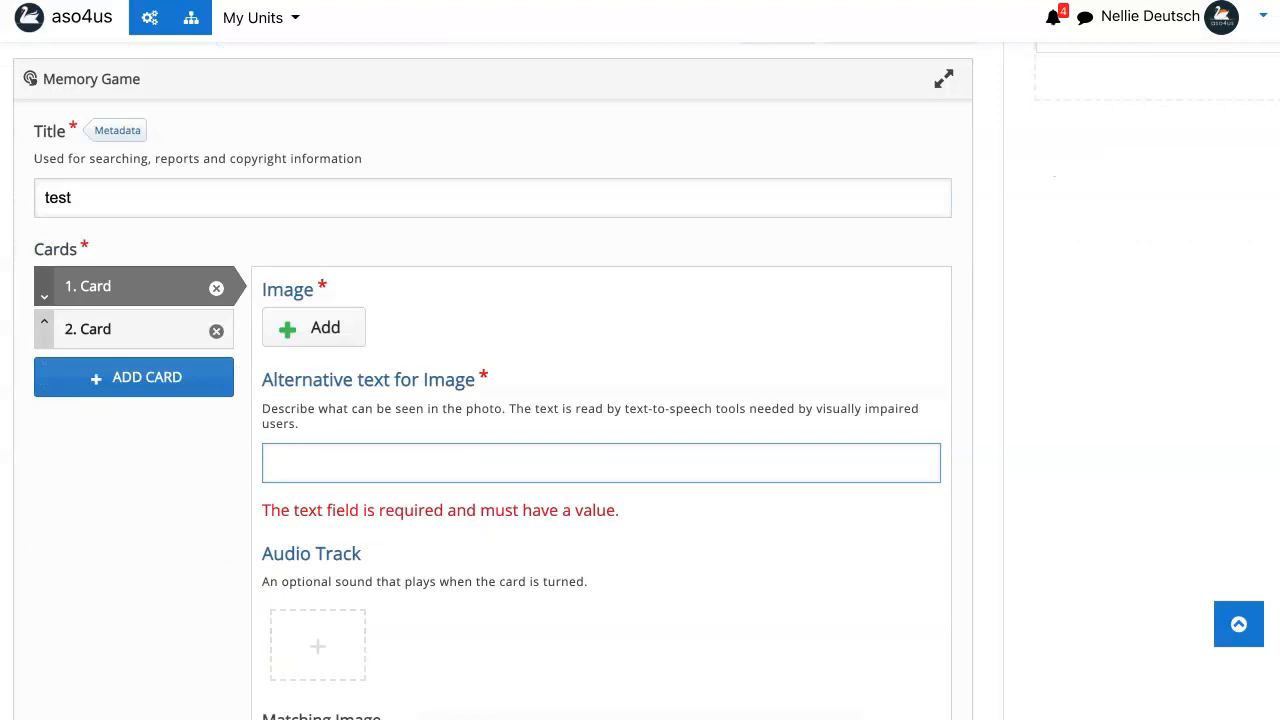
pyautogui.write('test')
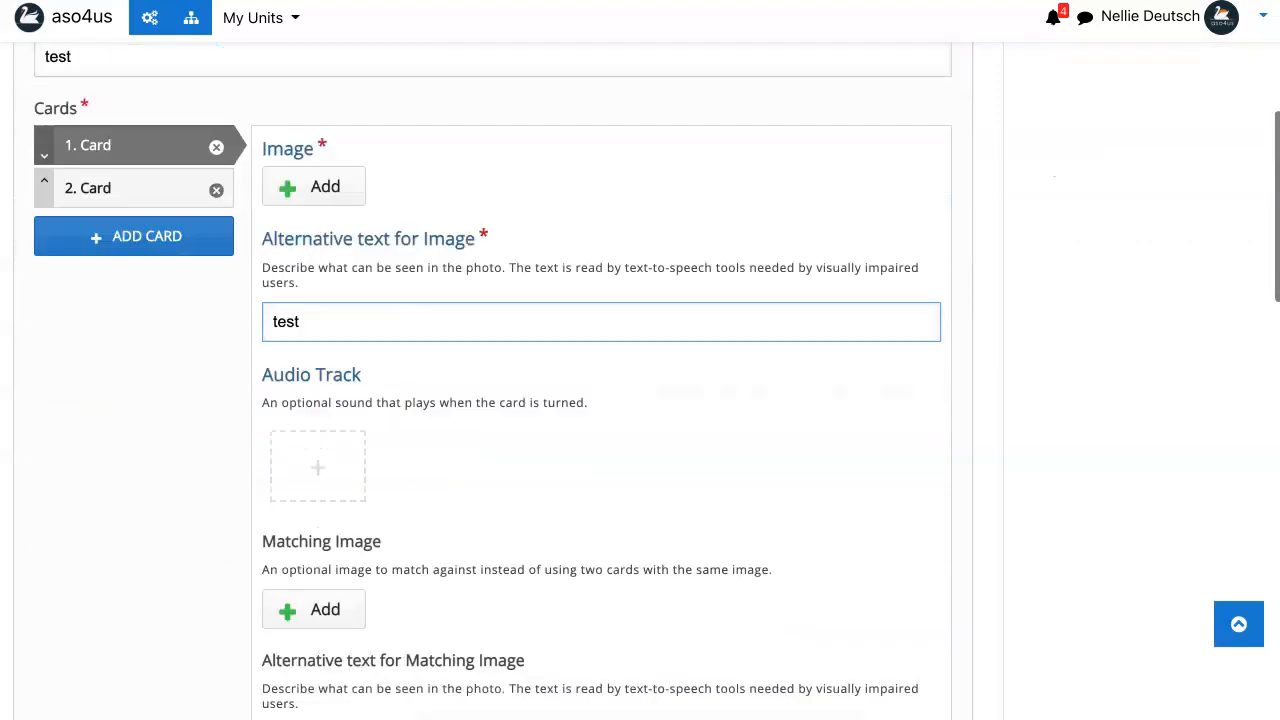
pyautogui.scroll(-3)
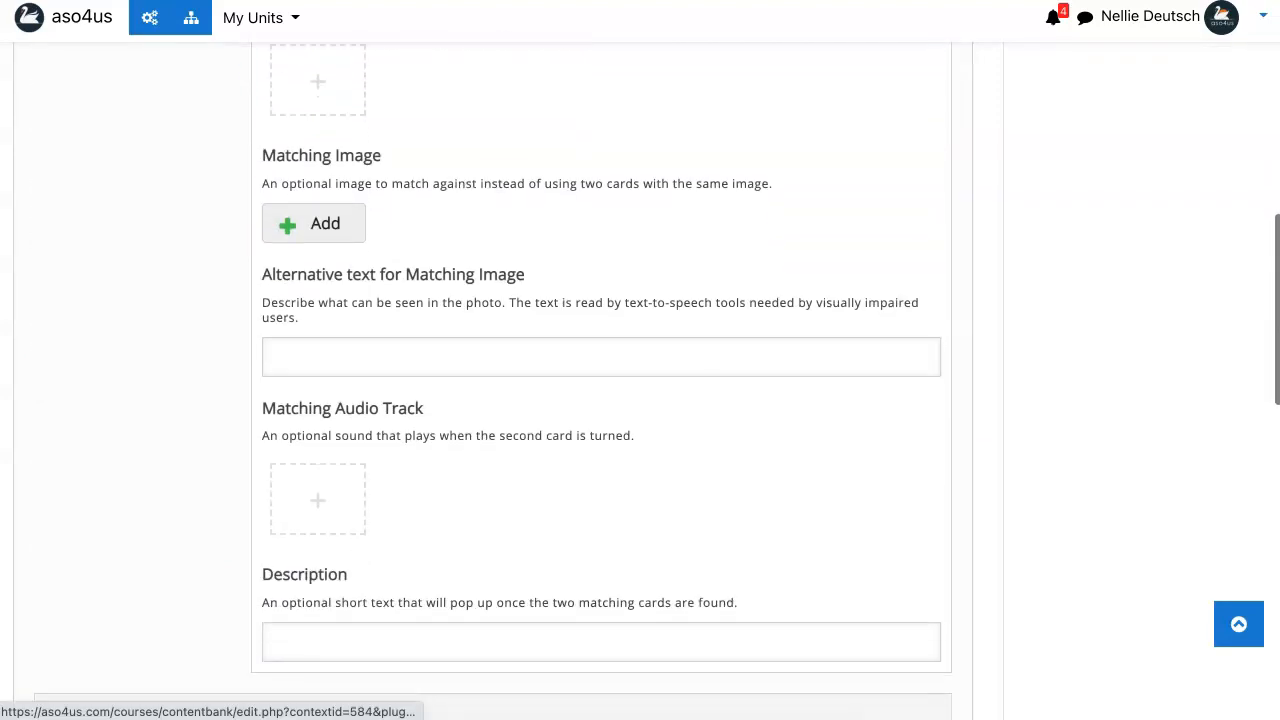
pyautogui.scroll(-3)
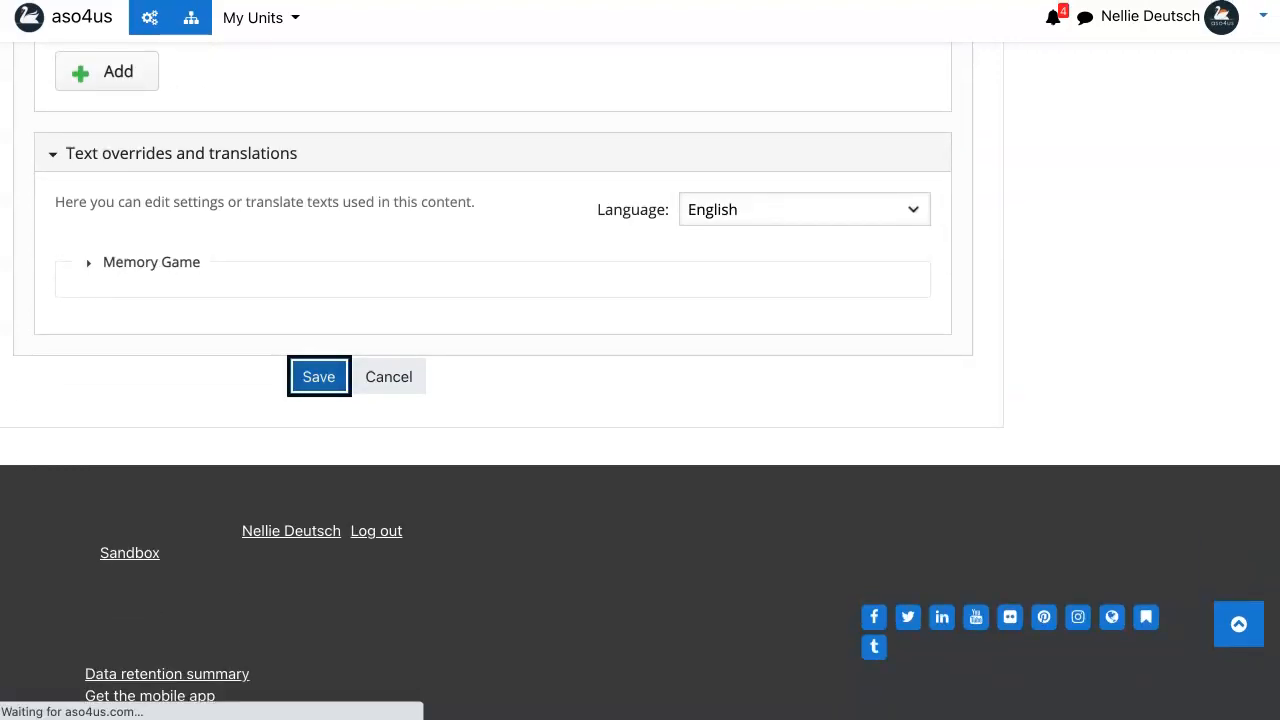
# Step: Save the Memory Game, make a 9-second test recording, play it back and return to the content bank
pyautogui.click(318, 376)
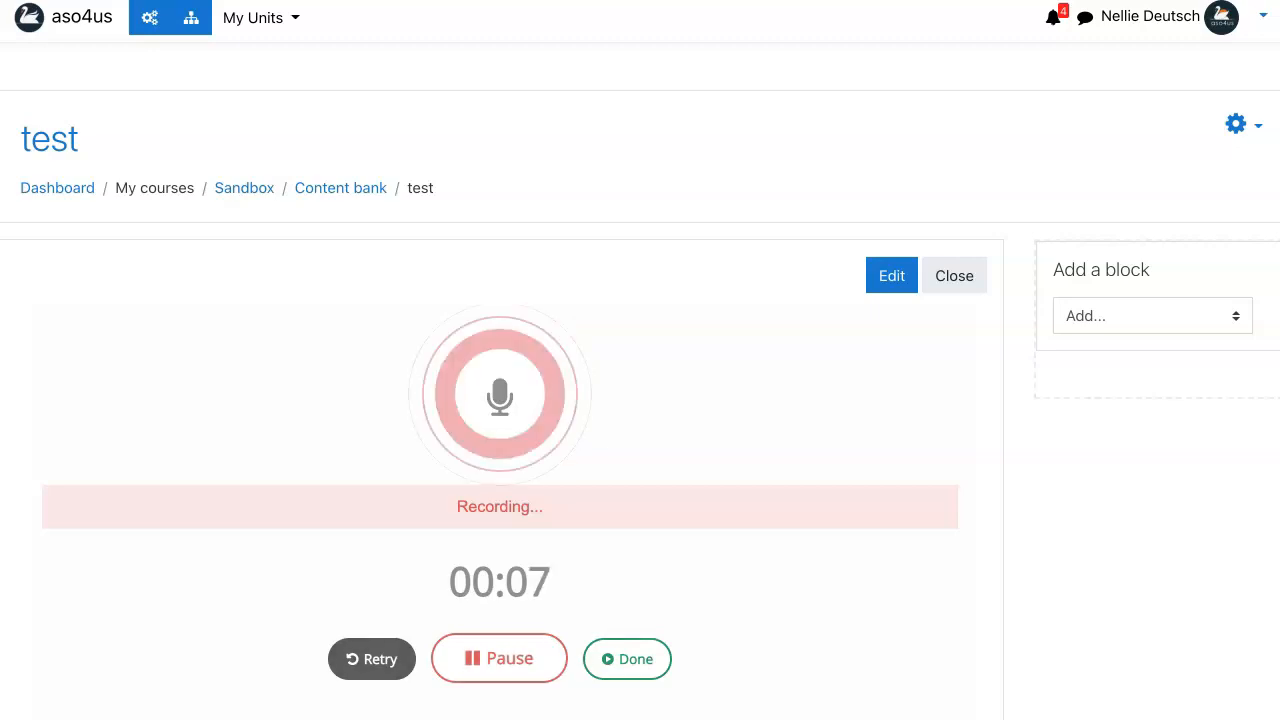
pyautogui.click(627, 658)
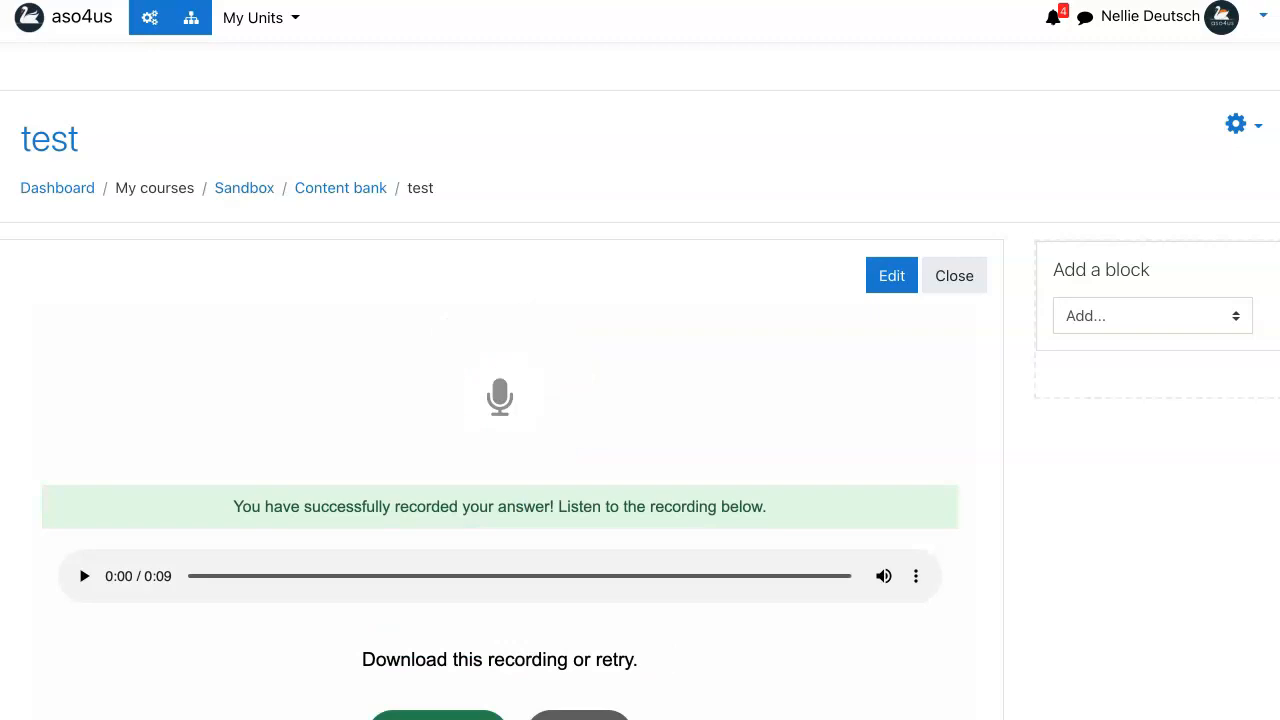
pyautogui.scroll(-3)
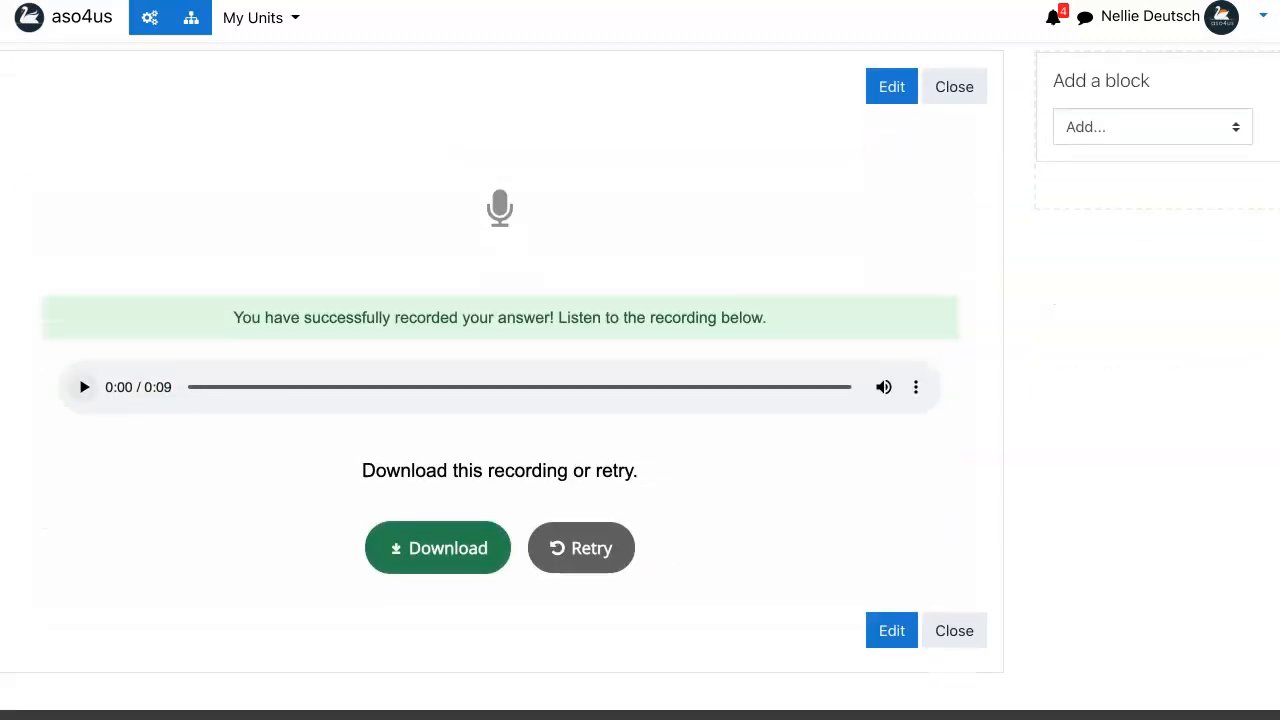
pyautogui.click(84, 387)
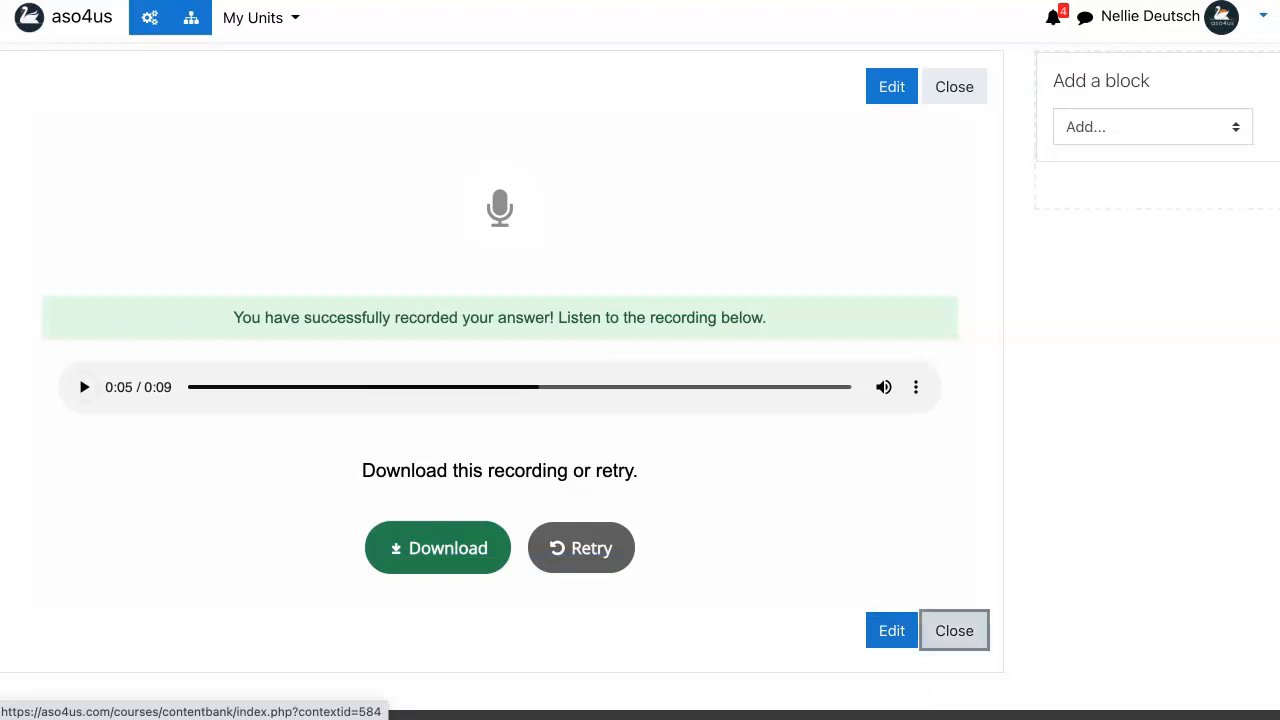
pyautogui.click(953, 630)
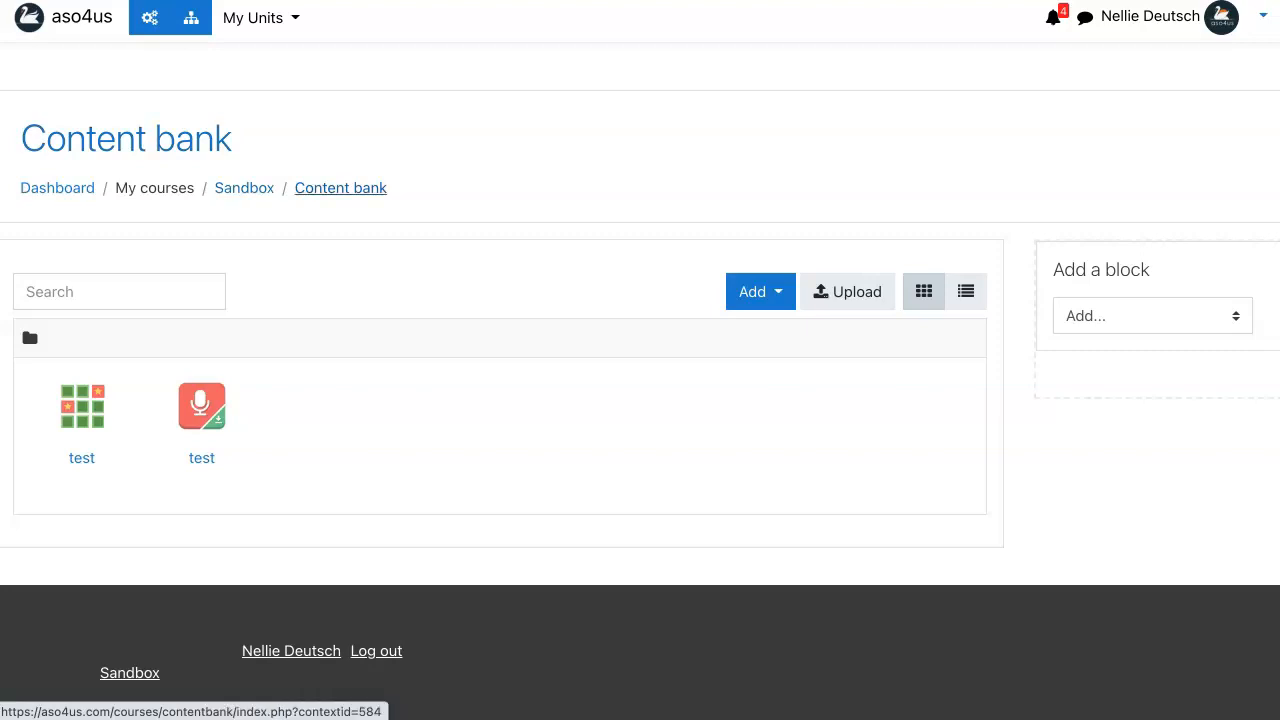
pyautogui.click(243, 187)
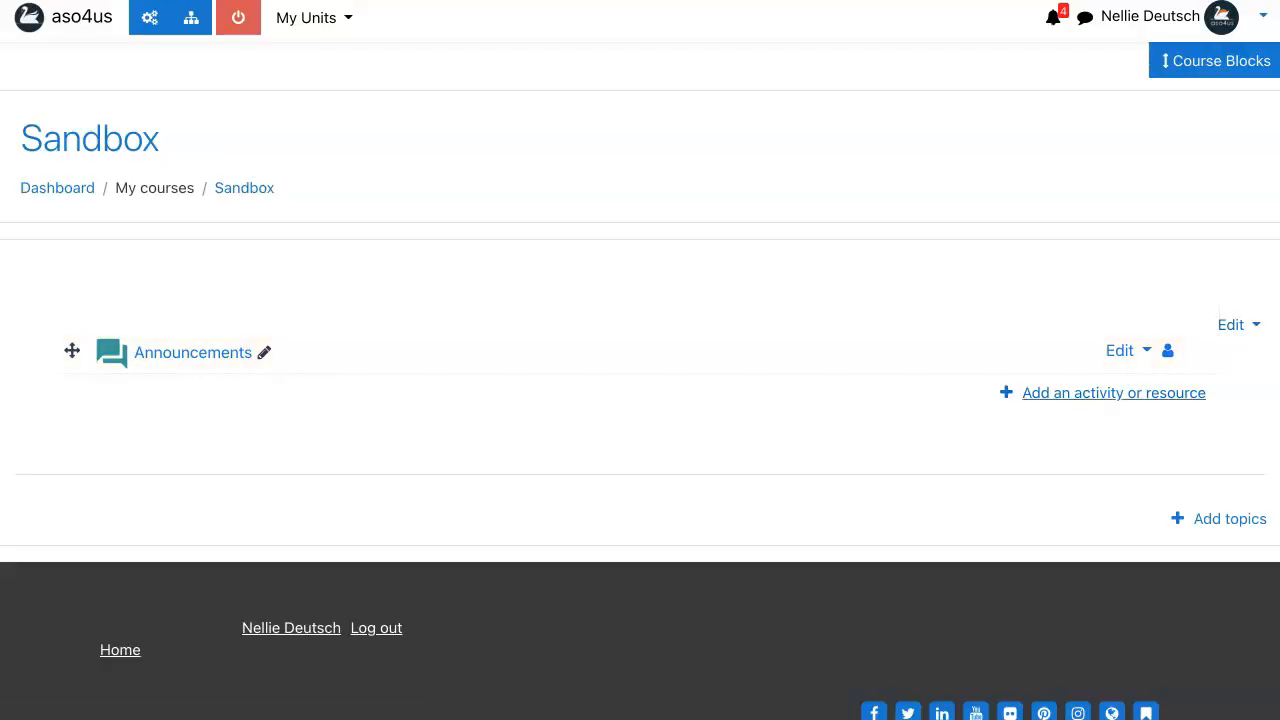
pyautogui.click(1113, 392)
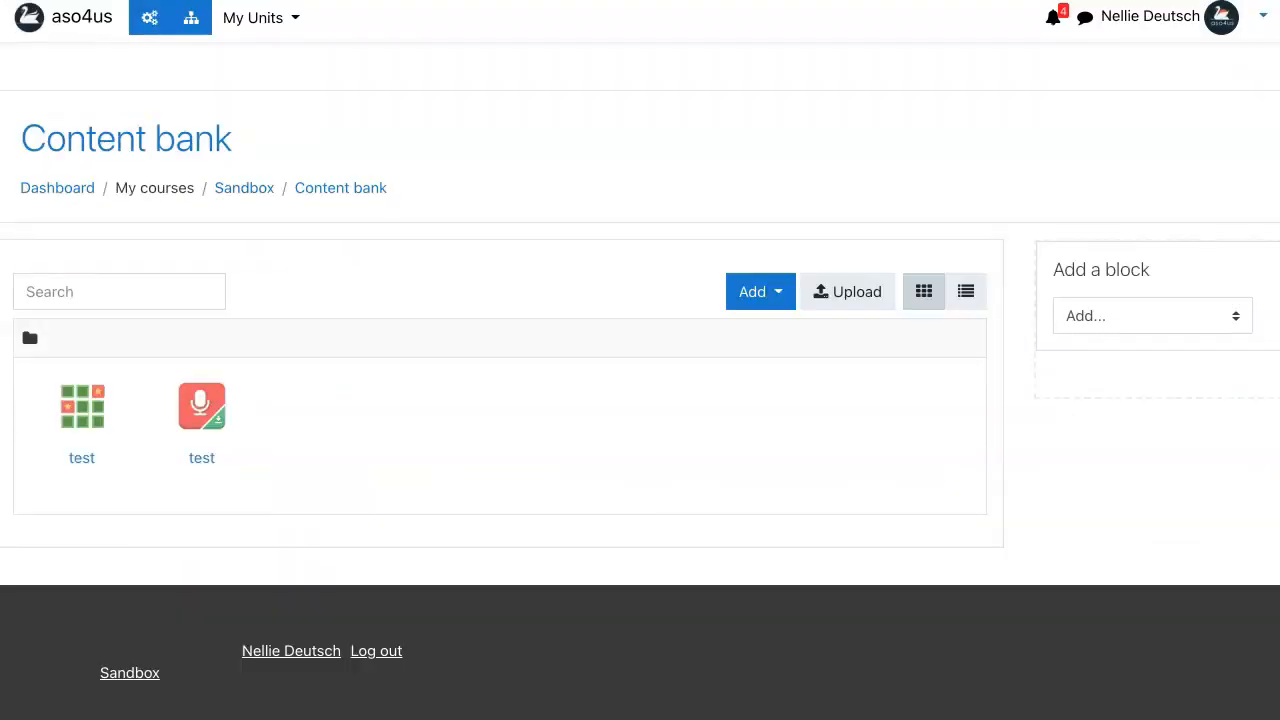
# Step: Add a new Forum activity to the Sandbox course
pyautogui.click(752, 291)
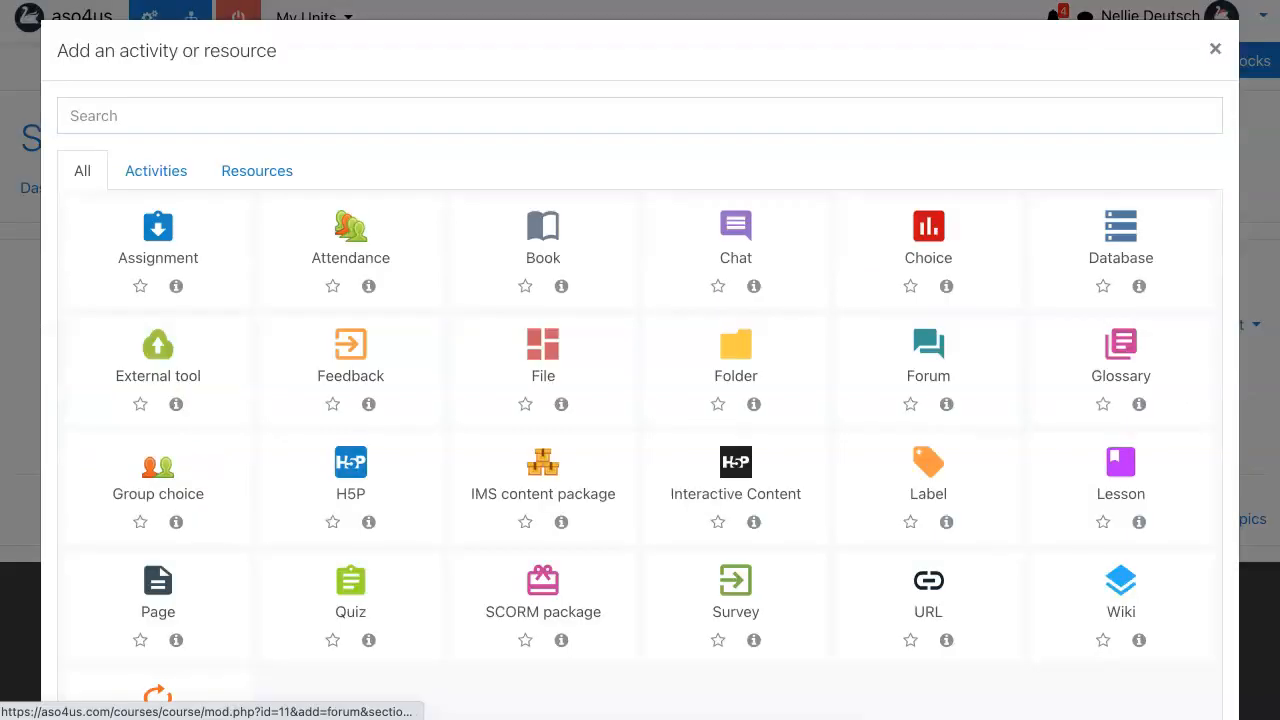
pyautogui.scroll(-3)
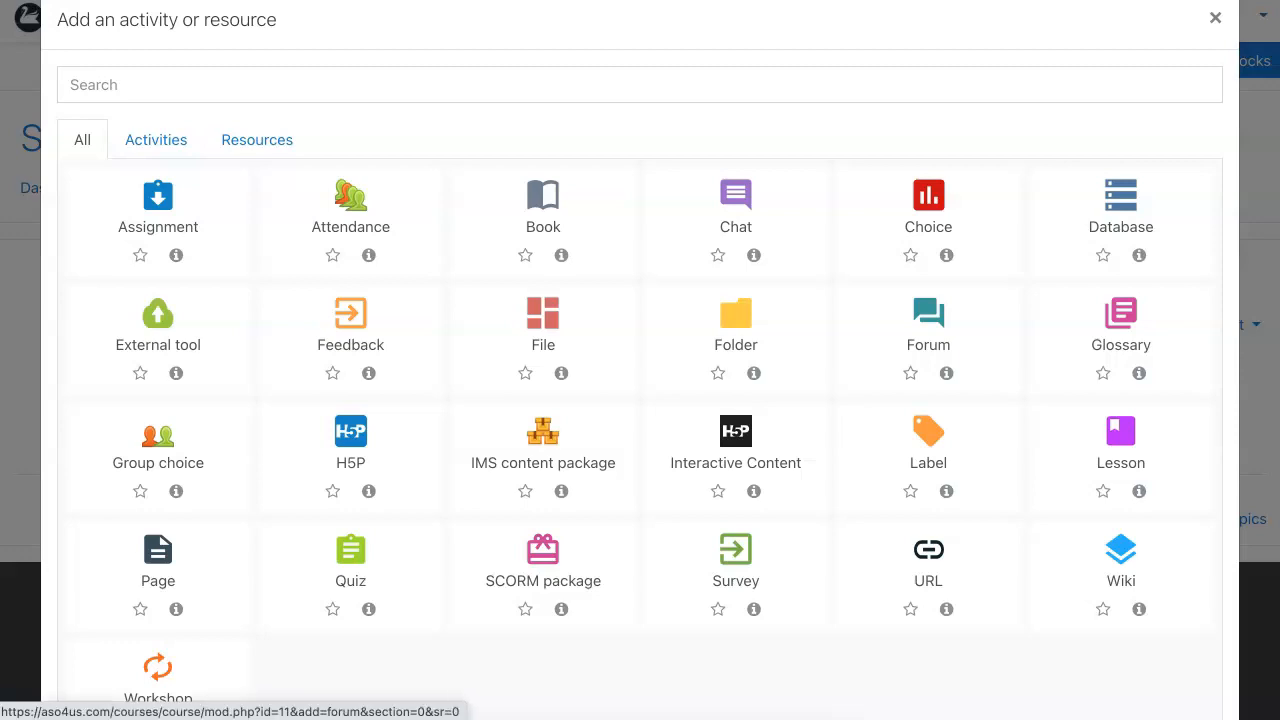
pyautogui.click(927, 312)
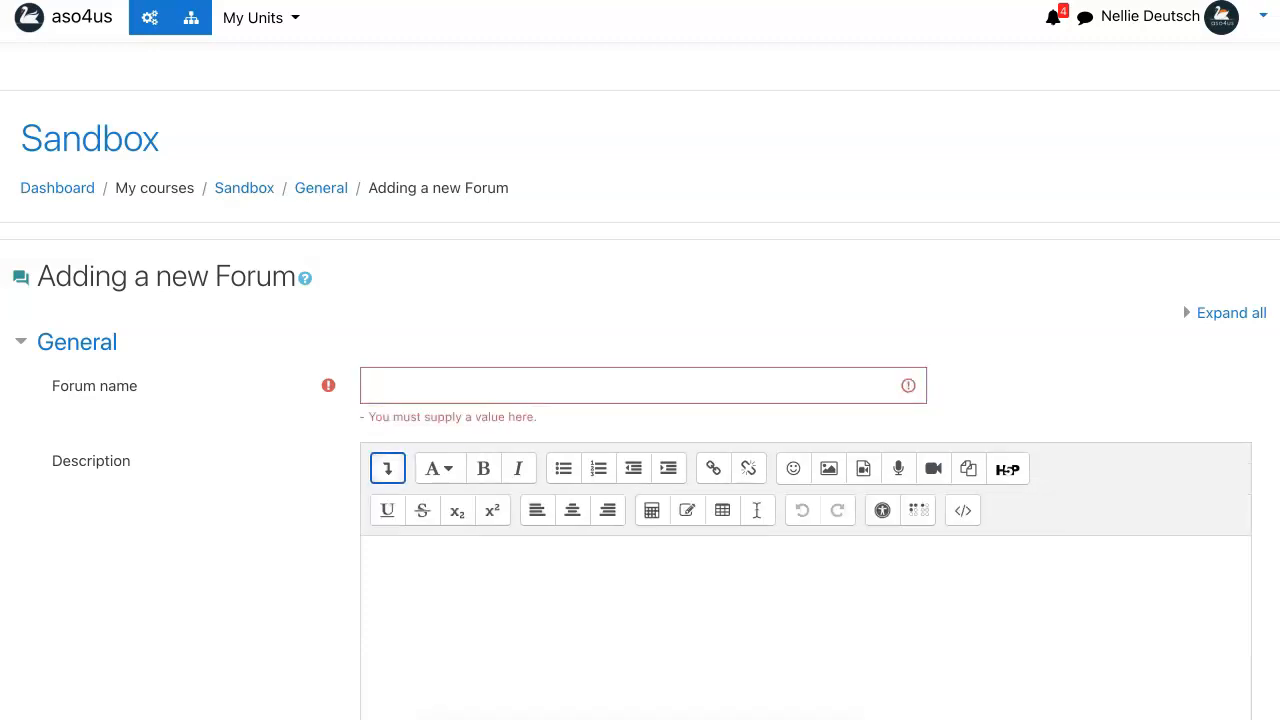
# Step: Name the forum 'test' and start inserting H5P content into its description
pyautogui.write('test')
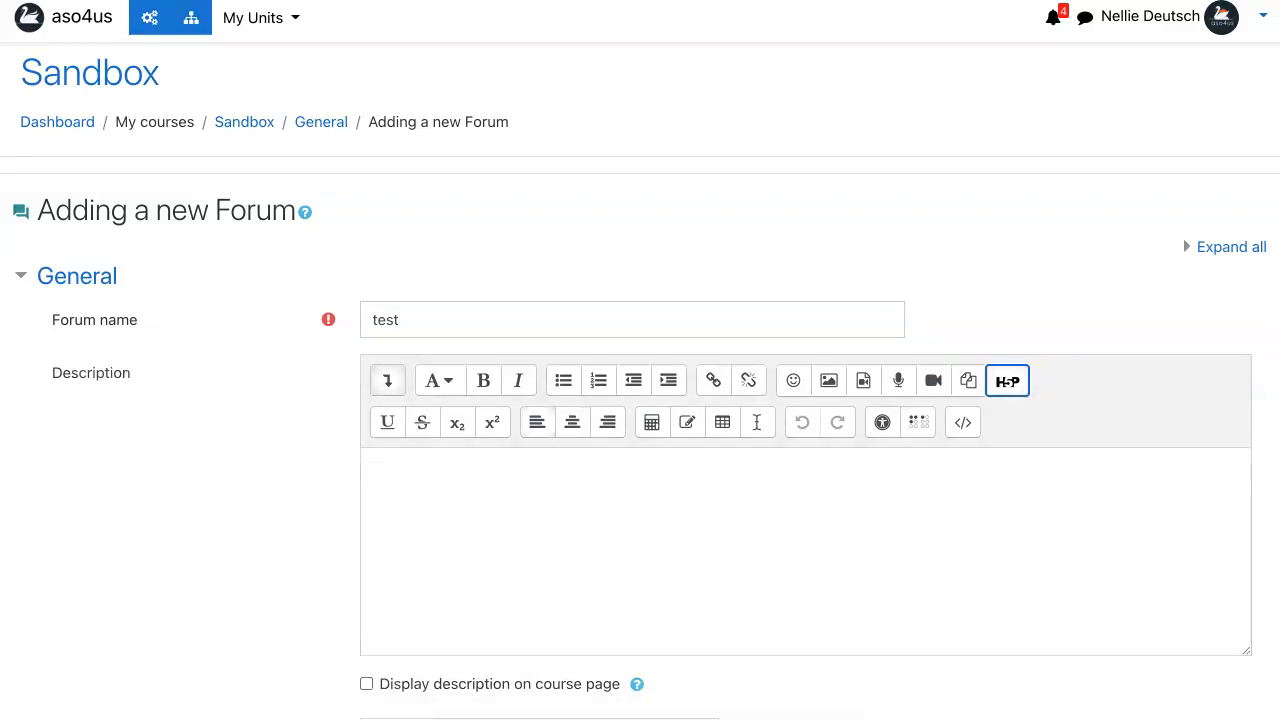
pyautogui.click(1007, 380)
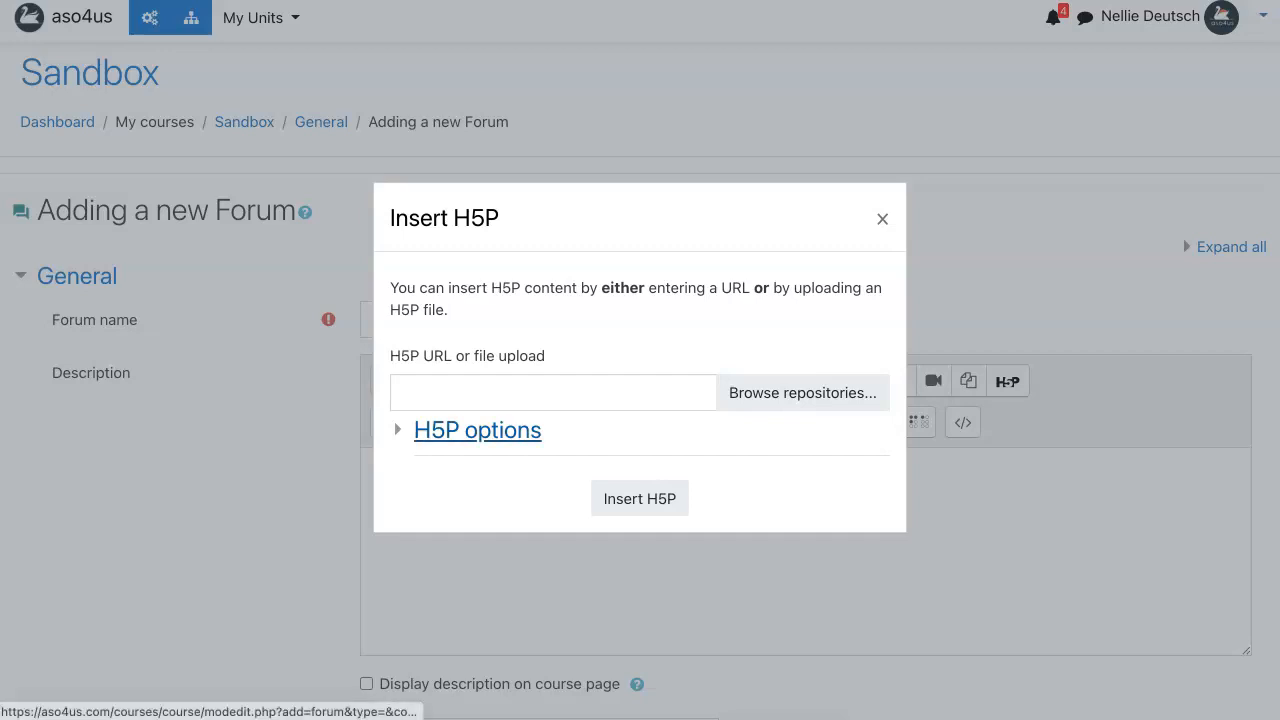
# Step: Insert the 'test' memory-game file from the content bank with download, embed and copyright enabled
pyautogui.click(477, 429)
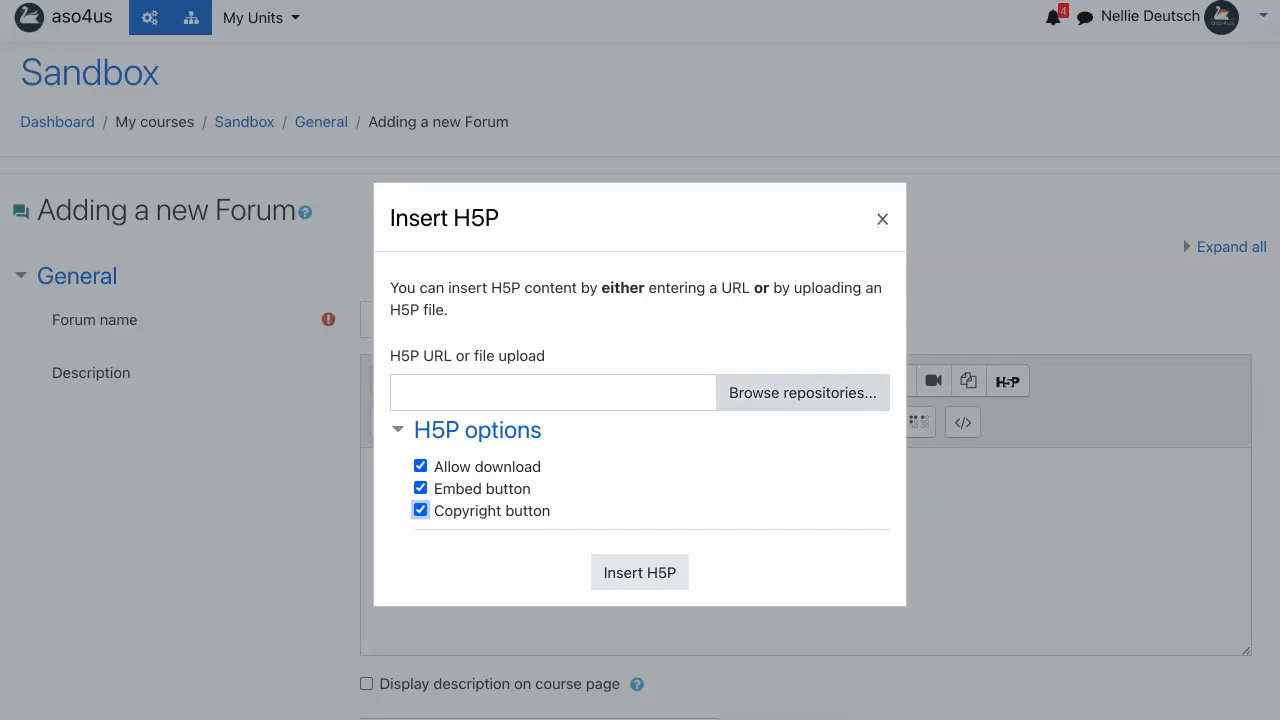
pyautogui.click(801, 392)
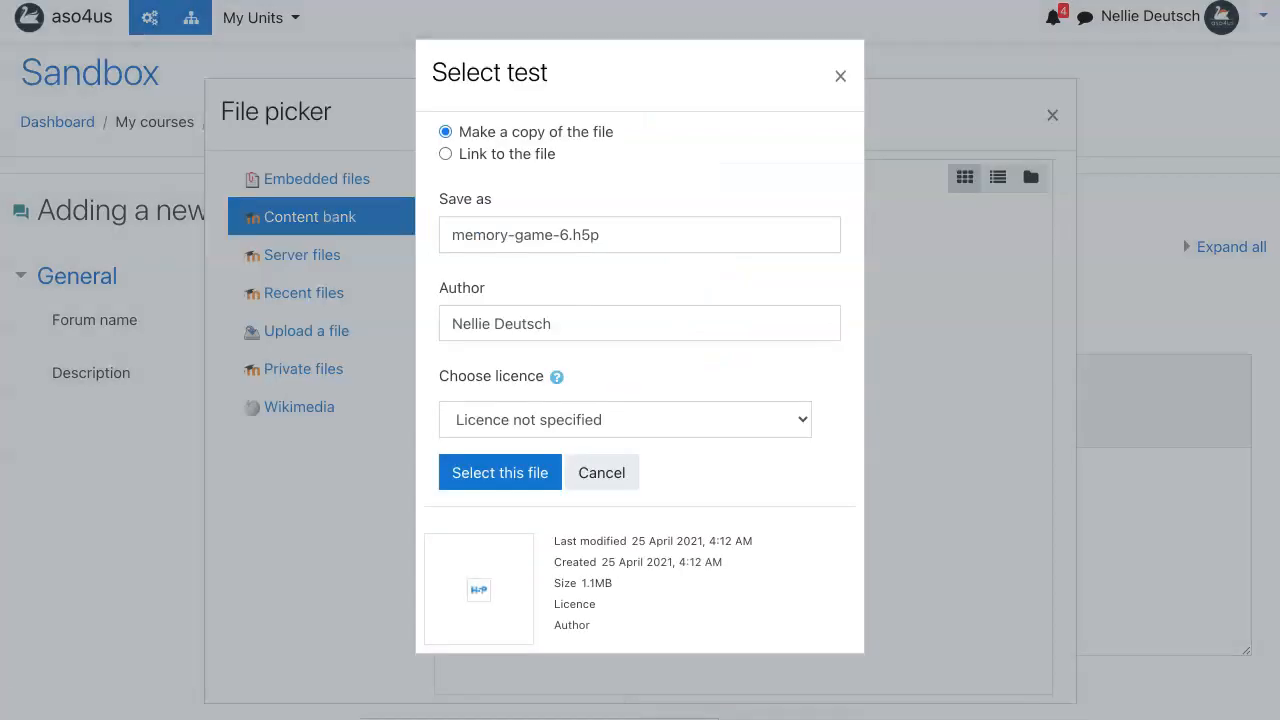
pyautogui.click(499, 472)
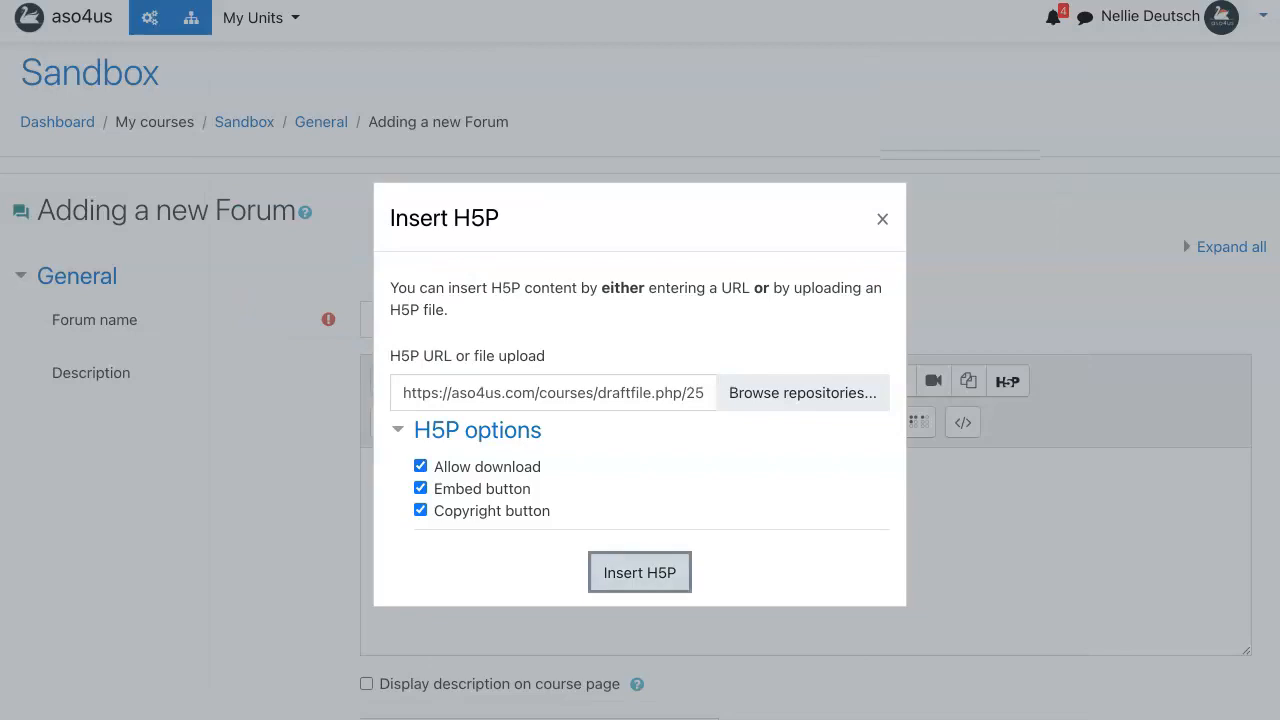
pyautogui.click(639, 572)
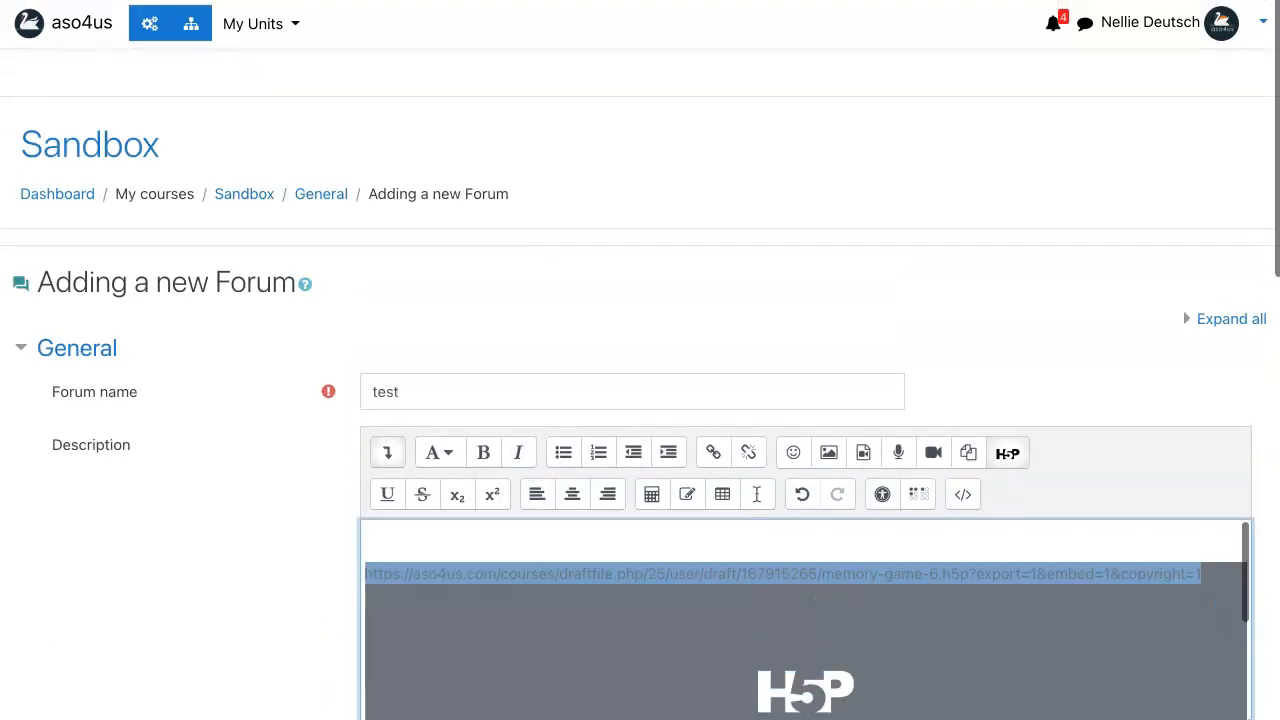
# Step: Save and display the 'test' forum with its embedded memory game
pyautogui.scroll(-3)
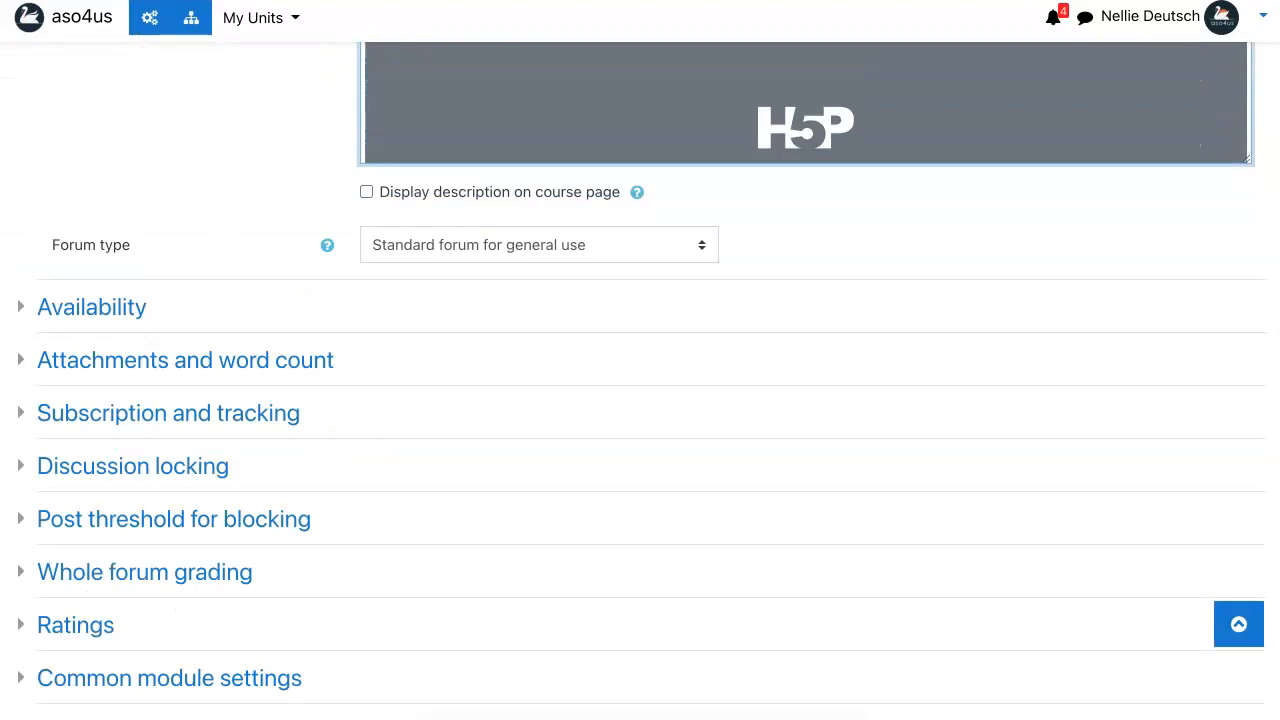
pyautogui.scroll(-3)
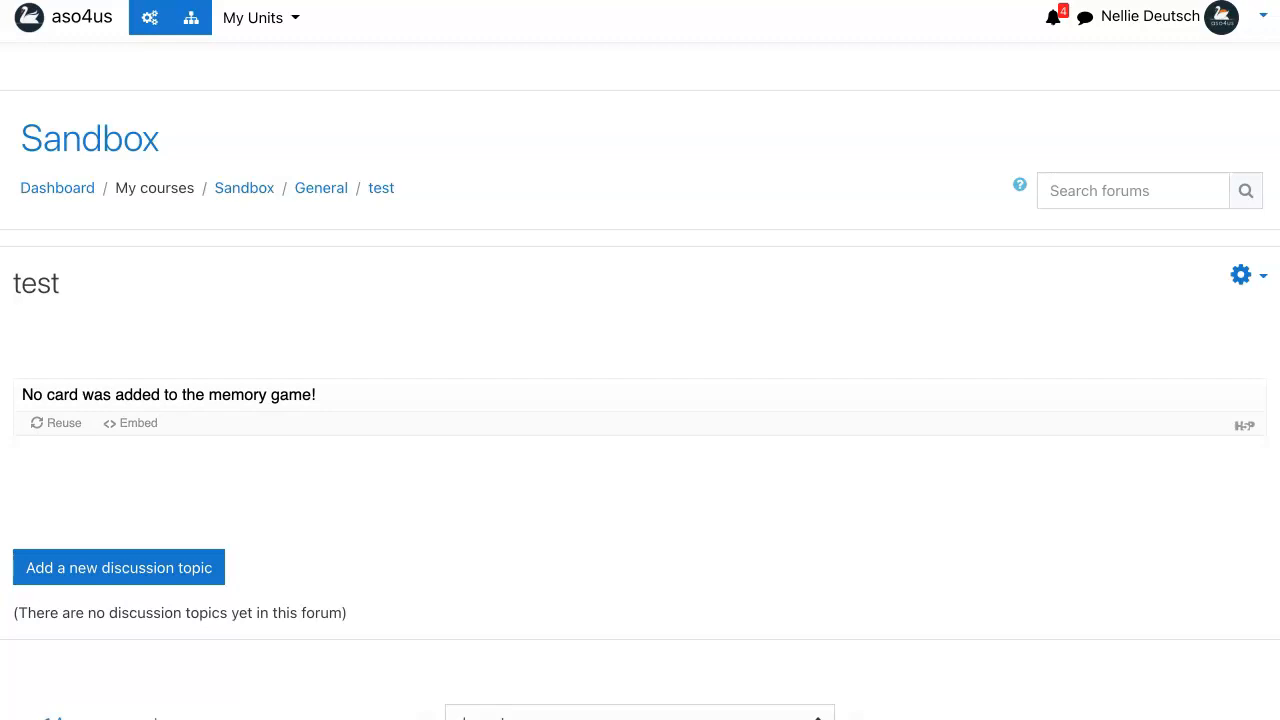
pyautogui.moveTo(321, 188)
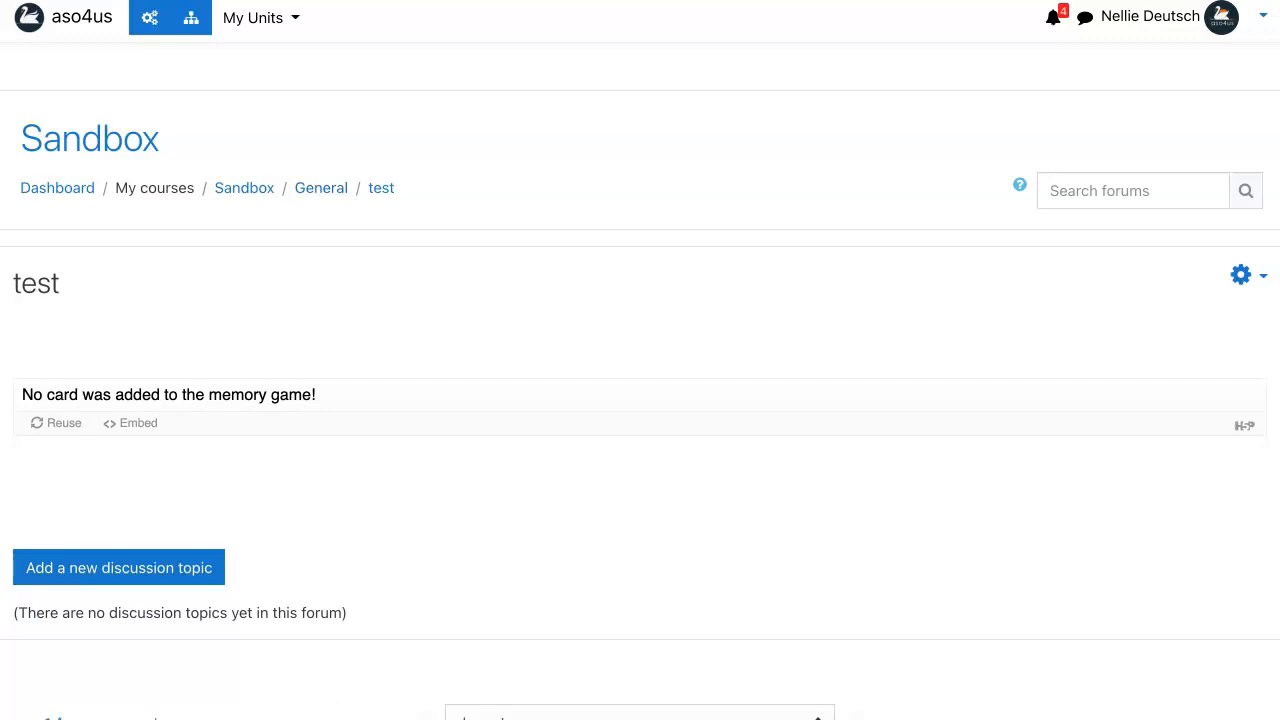
# Step: Start a discussion with subject 'record' and begin inserting H5P content into its message
pyautogui.scroll(-3)
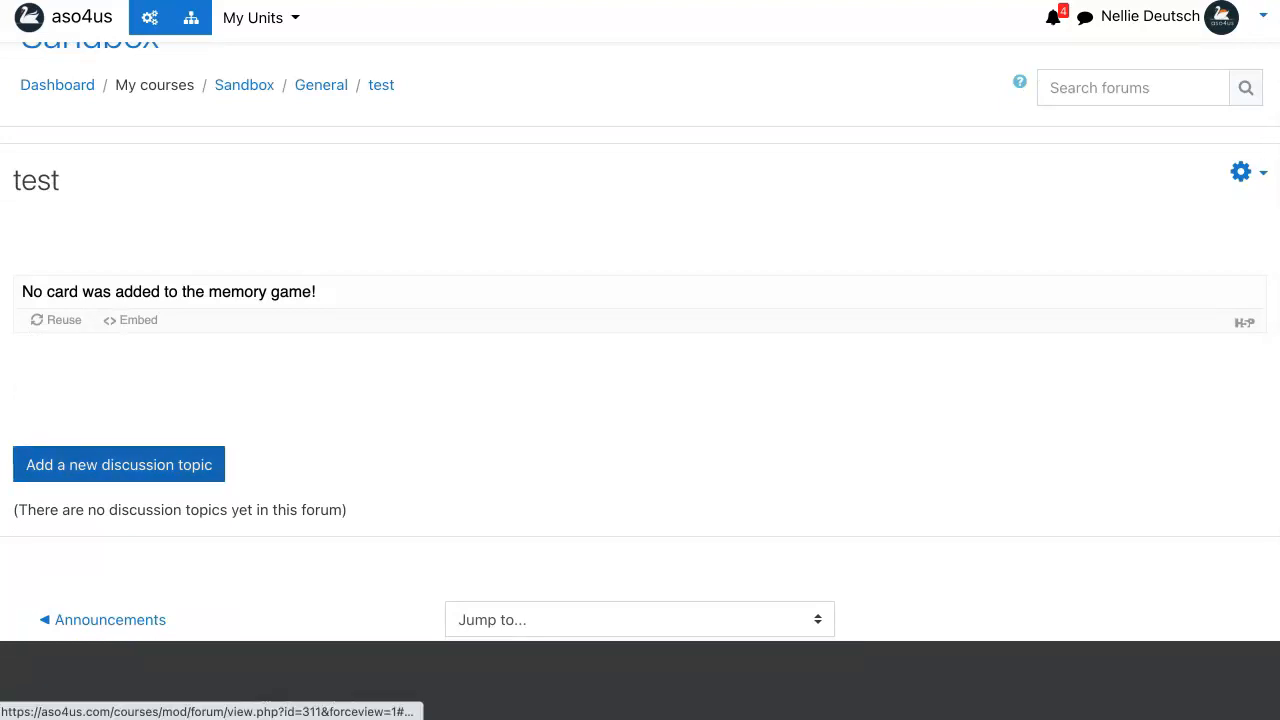
pyautogui.click(118, 464)
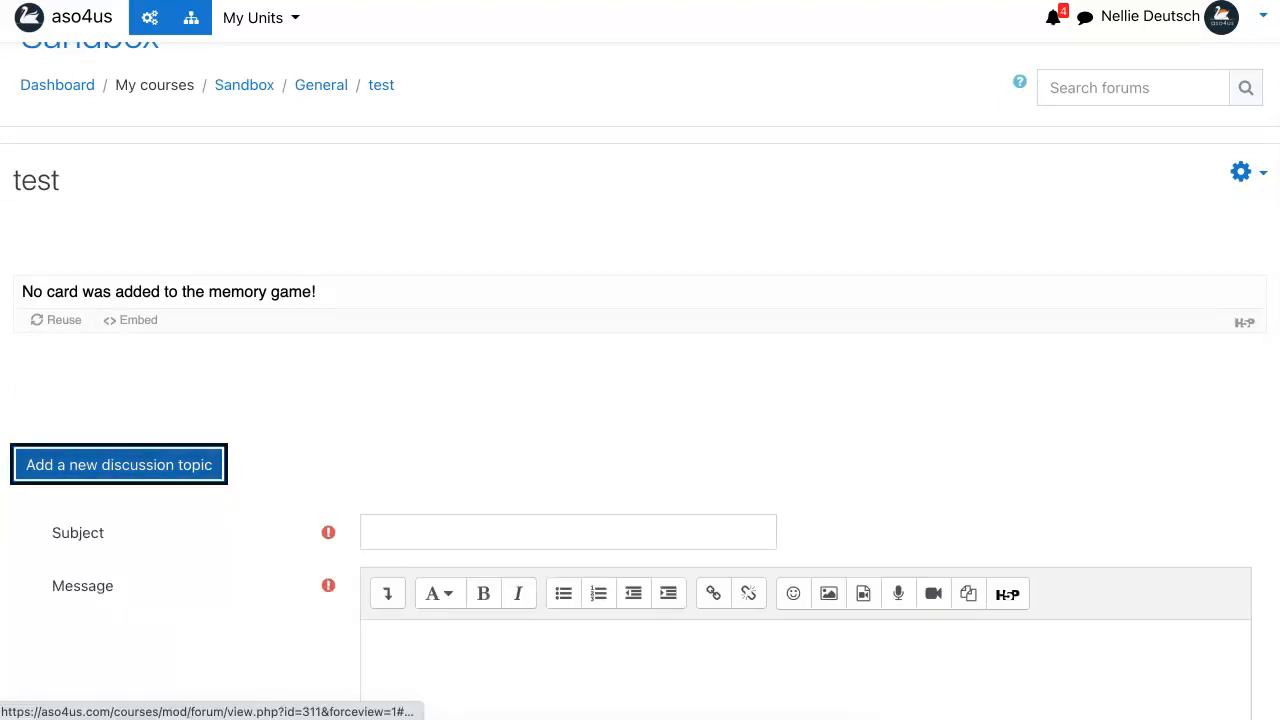
pyautogui.click(567, 531)
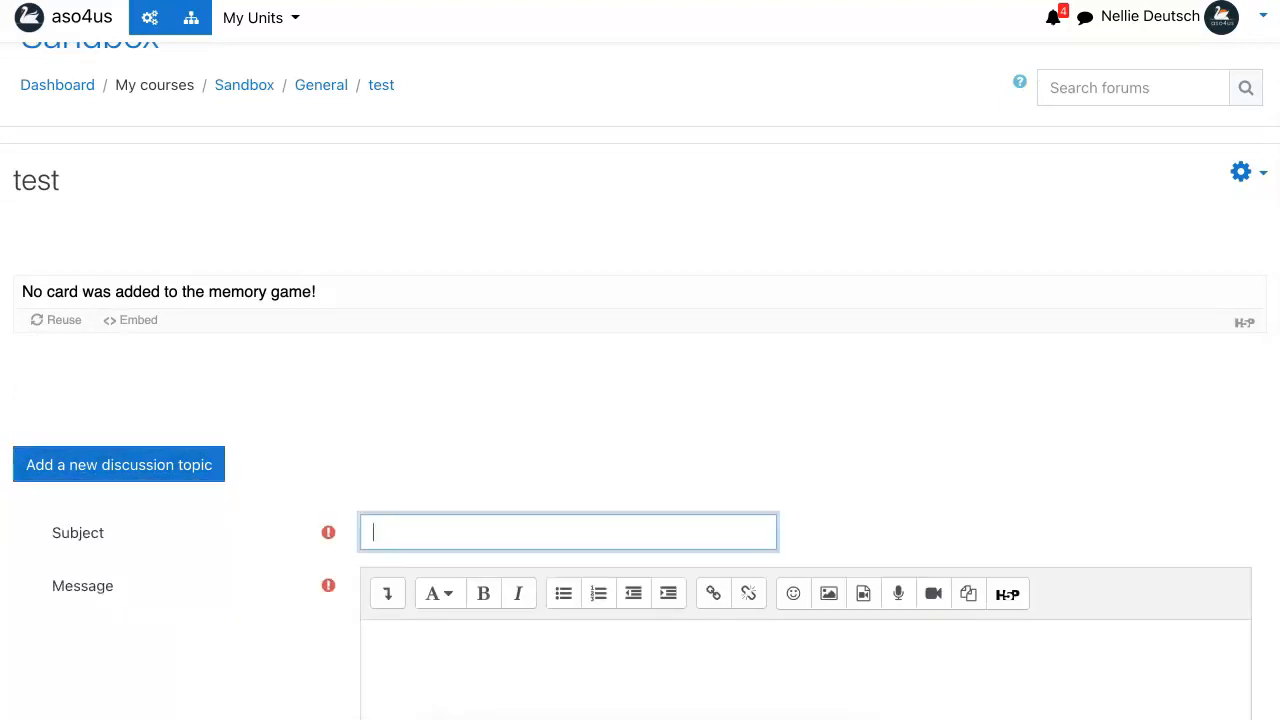
pyautogui.write('record')
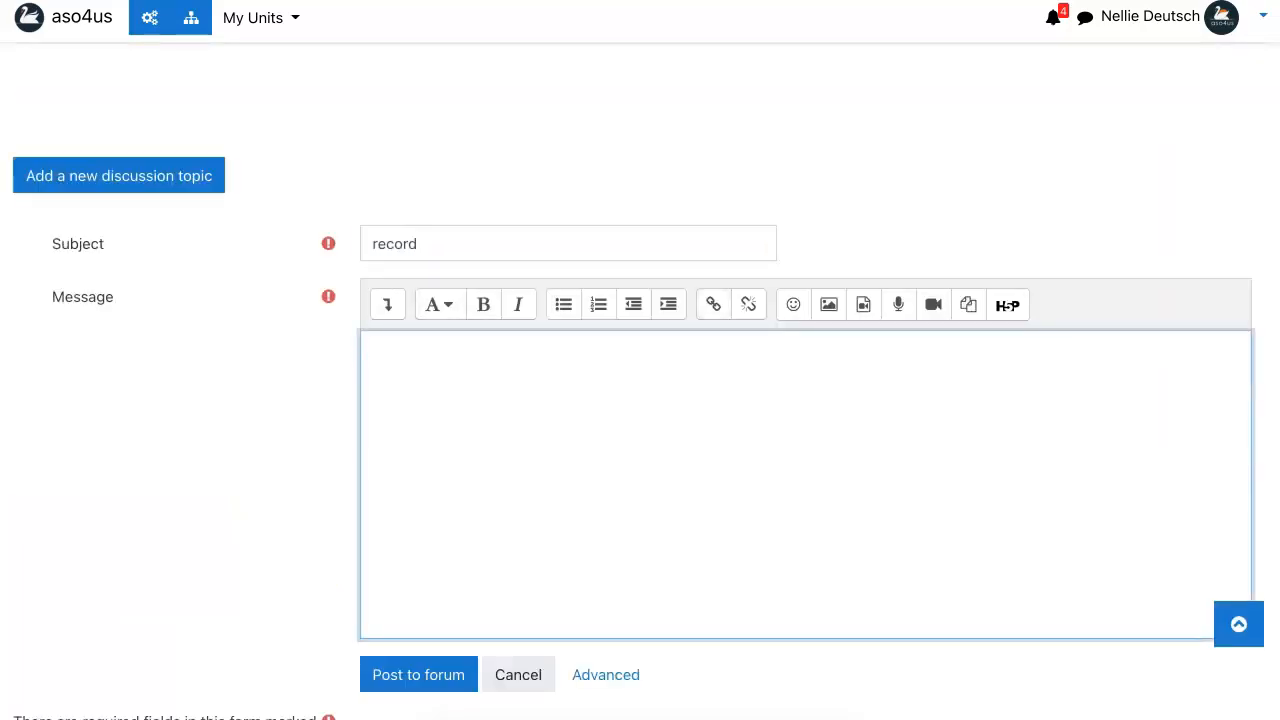
pyautogui.click(387, 304)
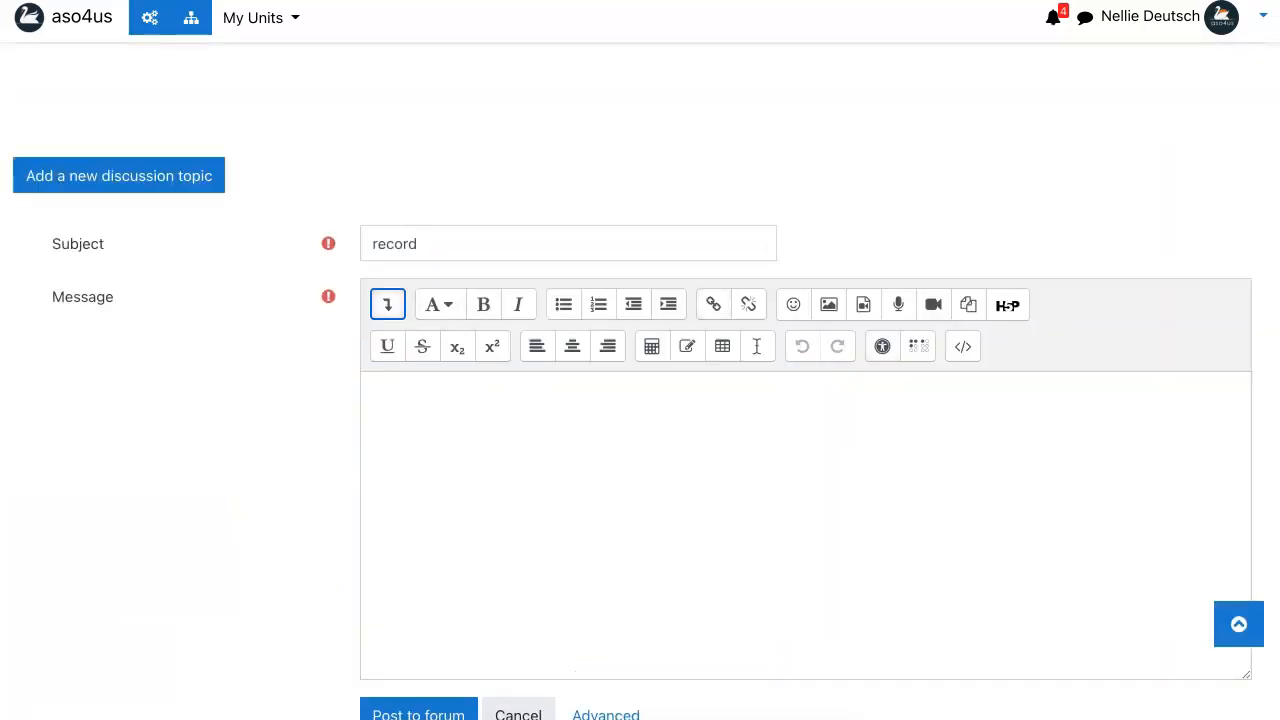
pyautogui.click(1007, 304)
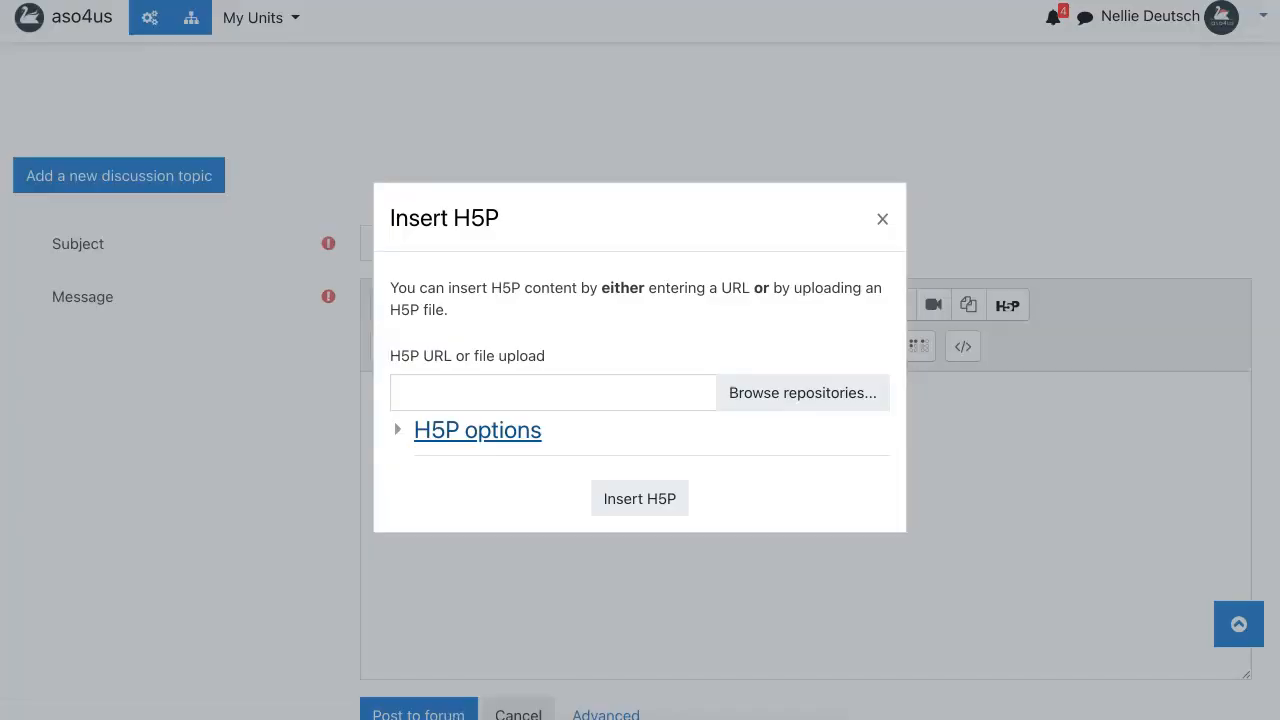
# Step: Insert the 'test' H5P item from the Sandbox content bank into the message
pyautogui.click(802, 392)
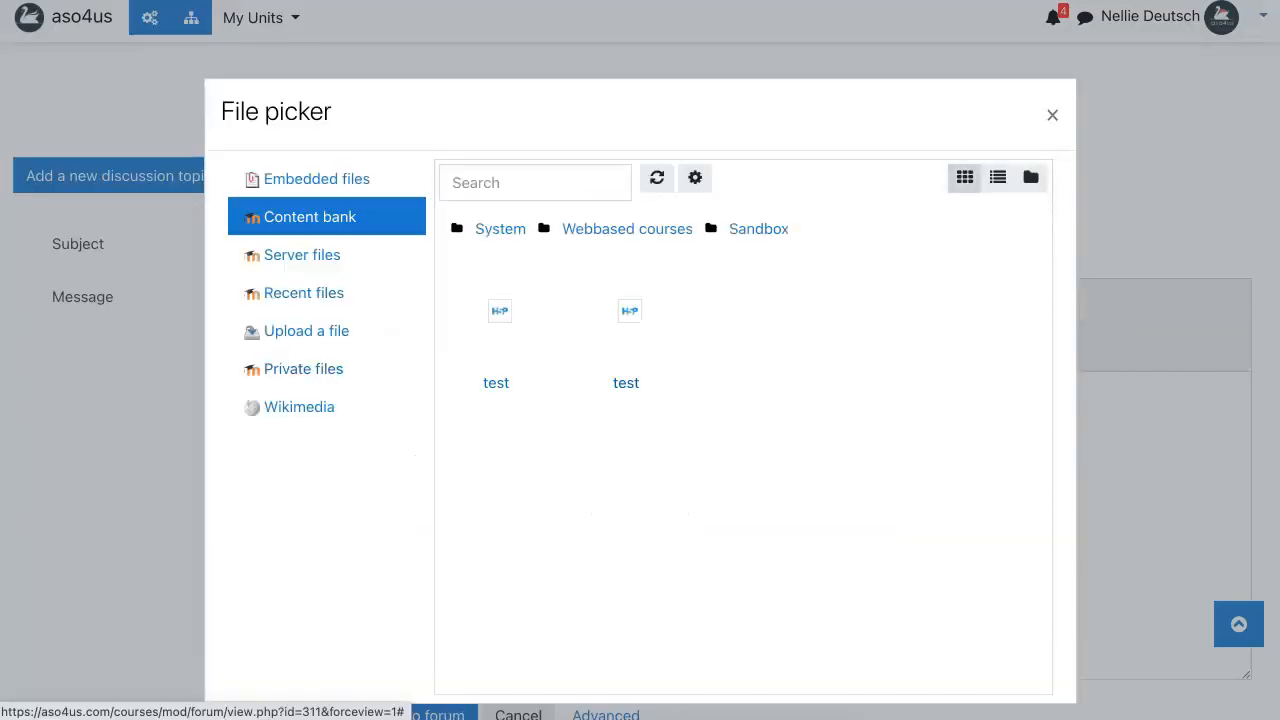
pyautogui.click(496, 320)
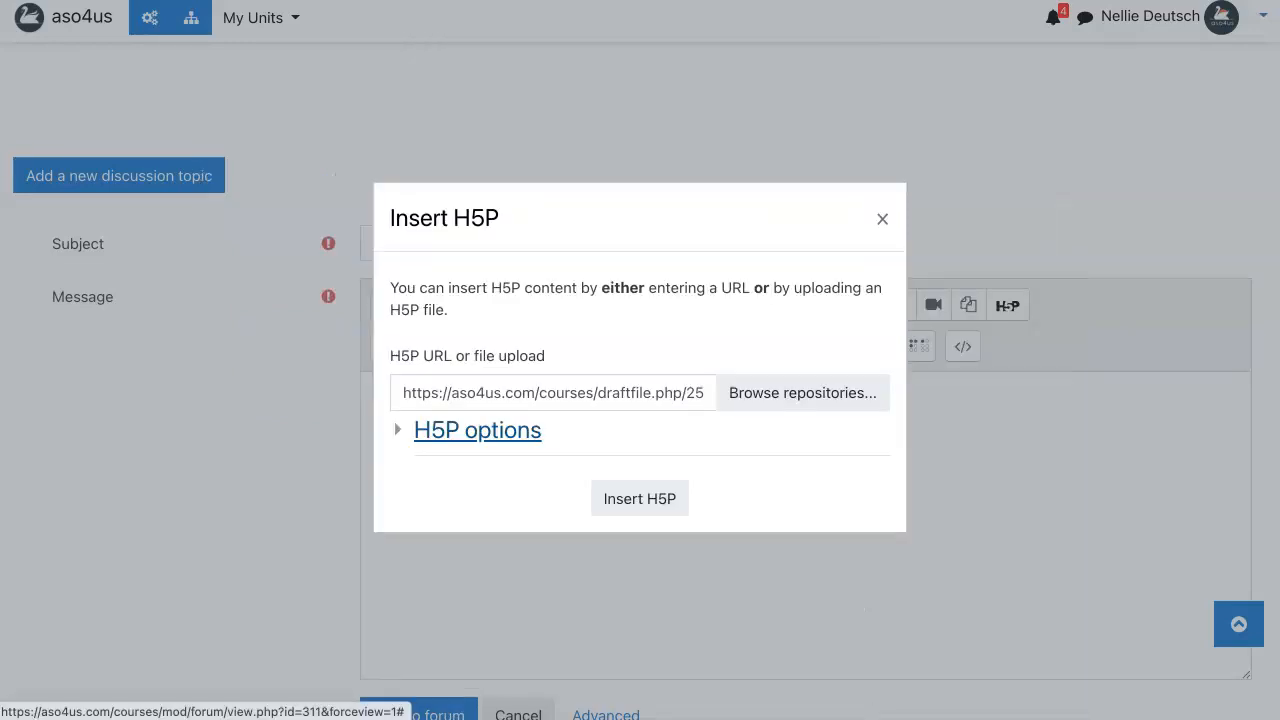
pyautogui.click(639, 498)
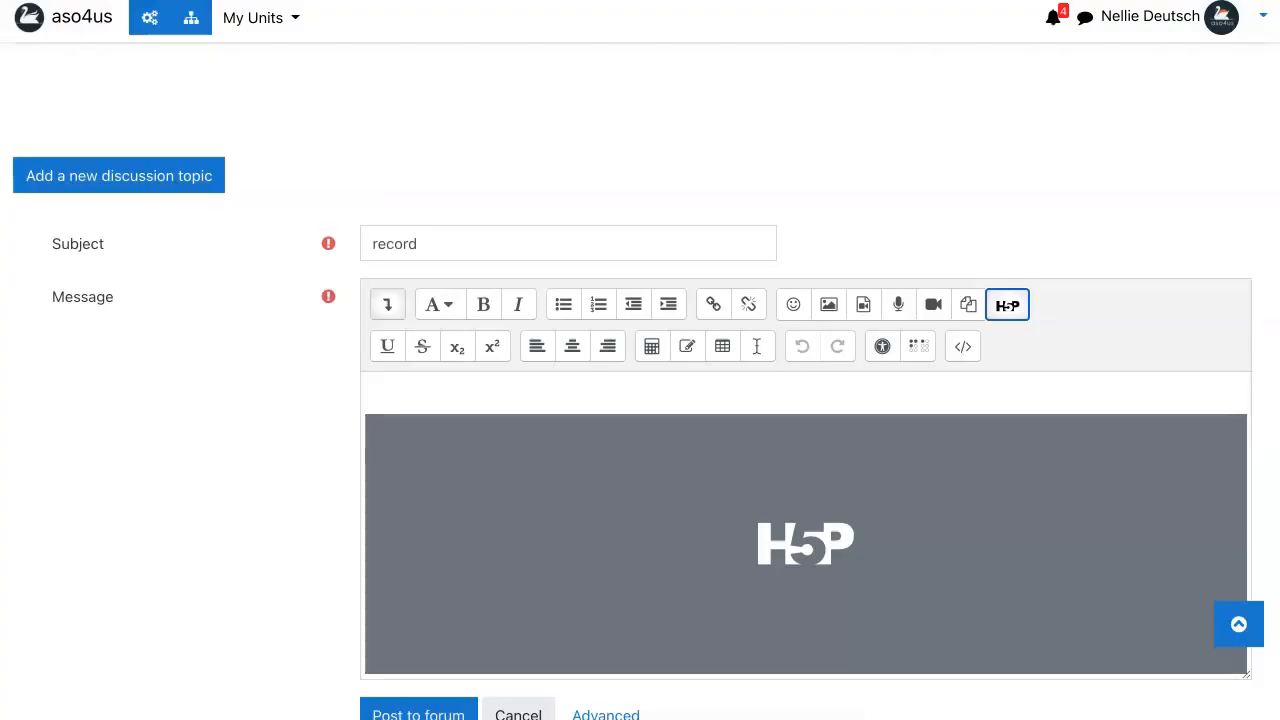
# Step: Submit the 'record' discussion to the test forum
pyautogui.scroll(-3)
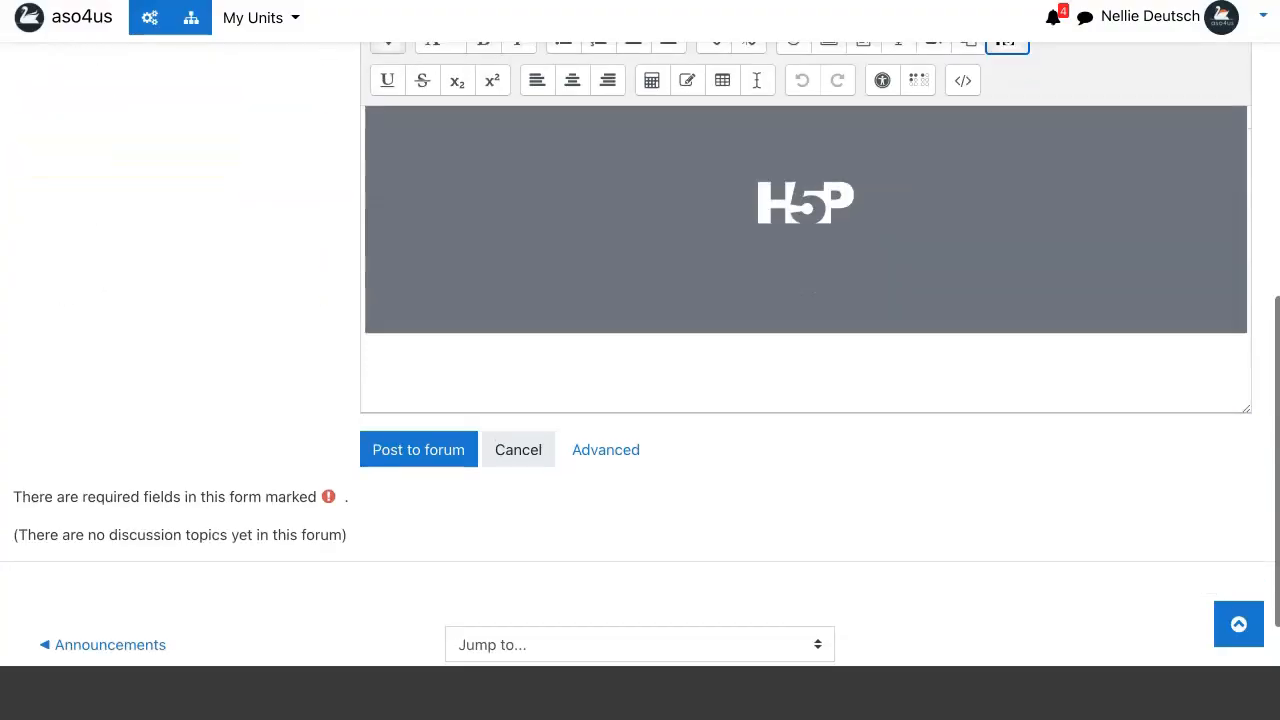
pyautogui.scroll(-3)
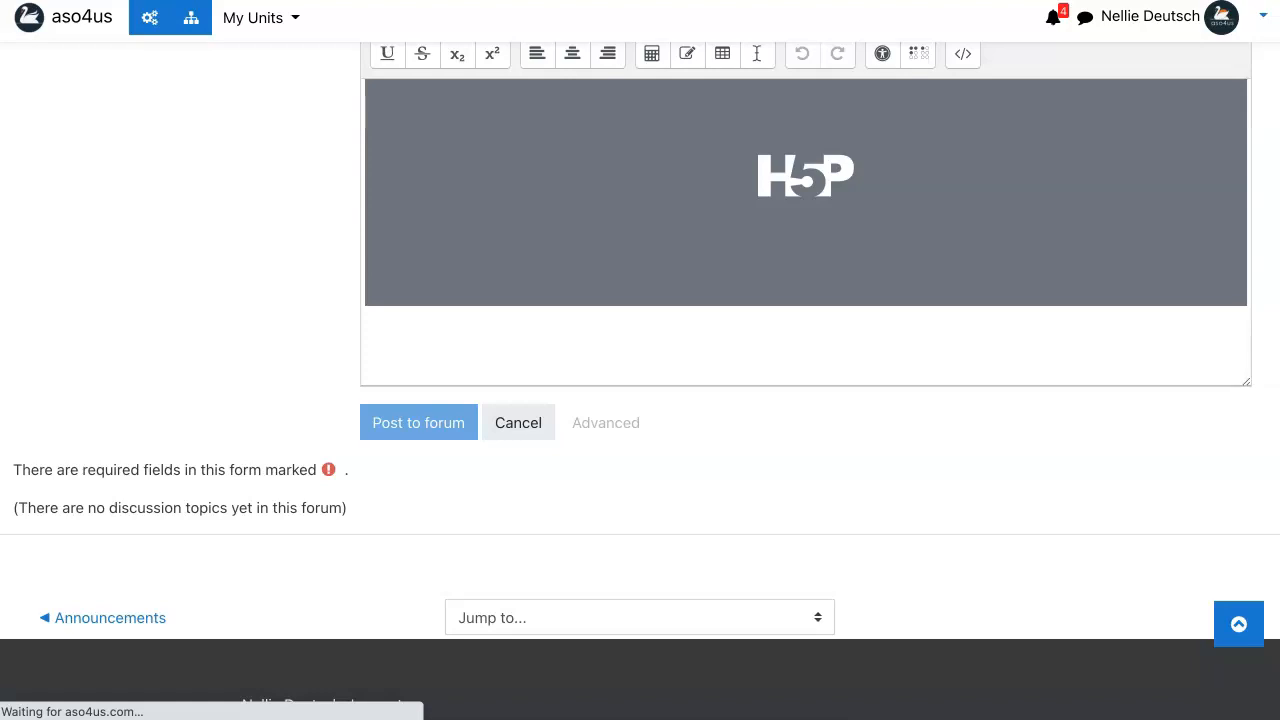
pyautogui.scroll(-3)
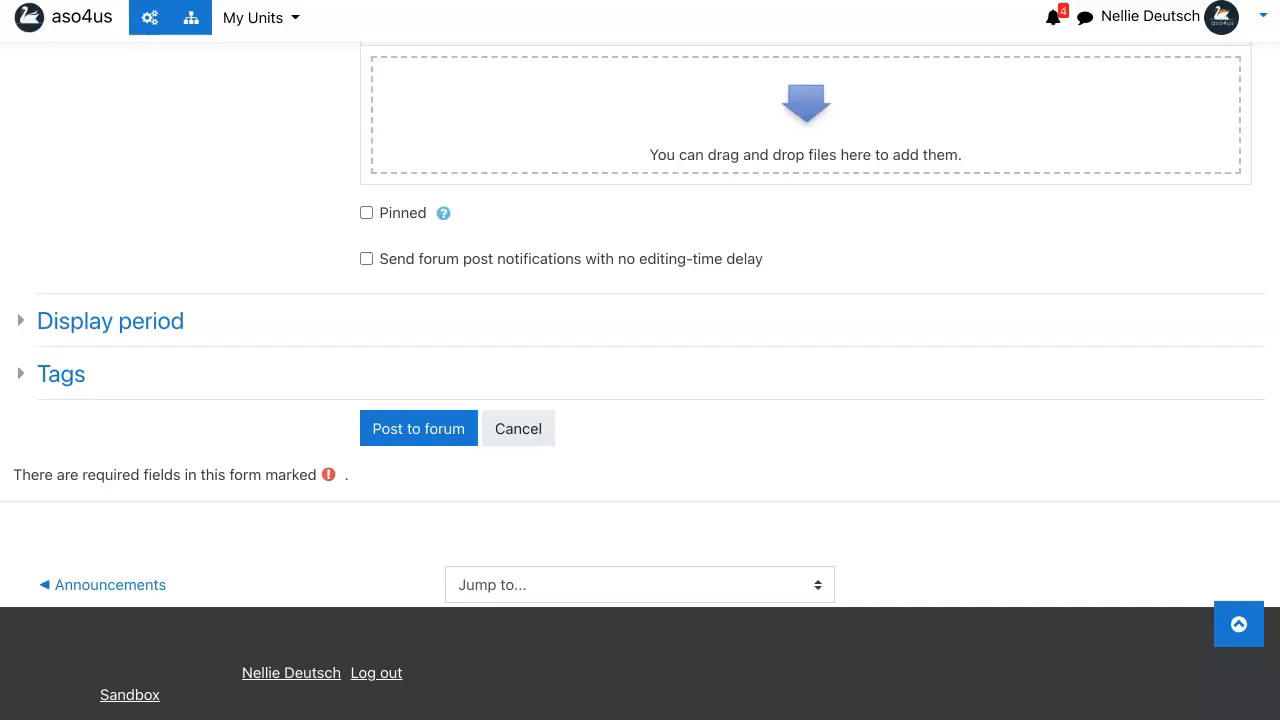
pyautogui.click(418, 428)
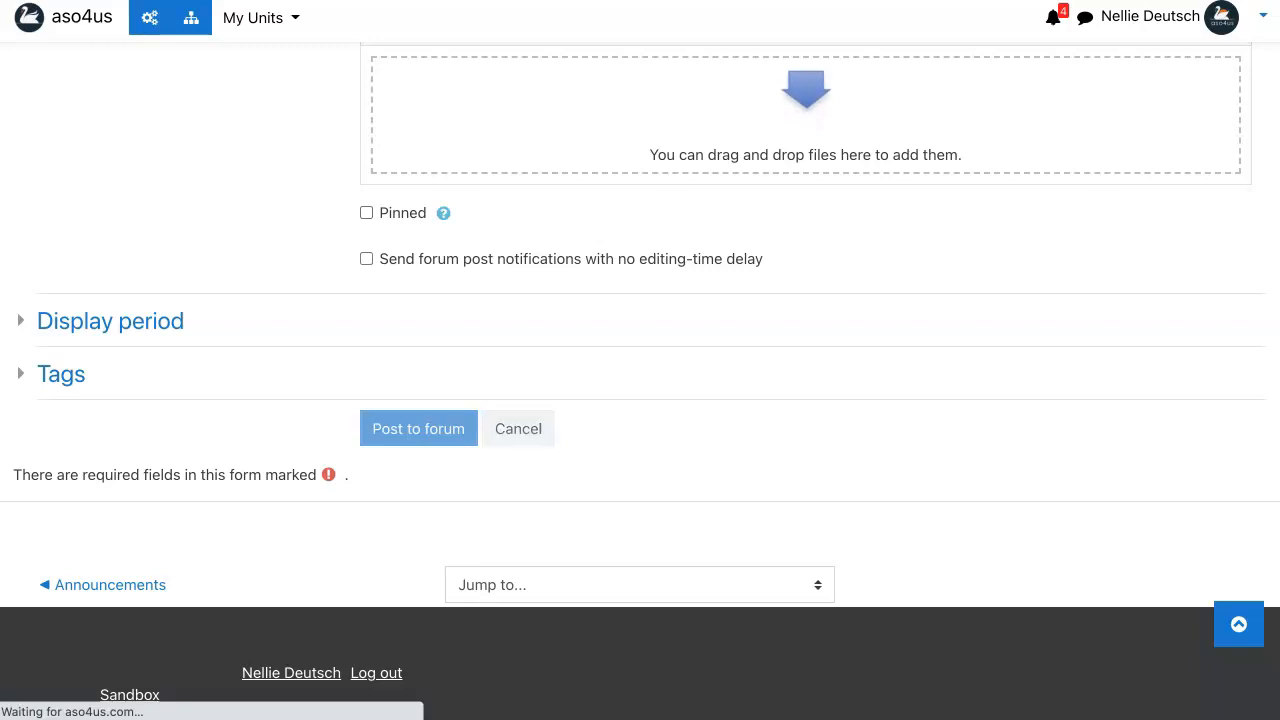
pyautogui.click(418, 428)
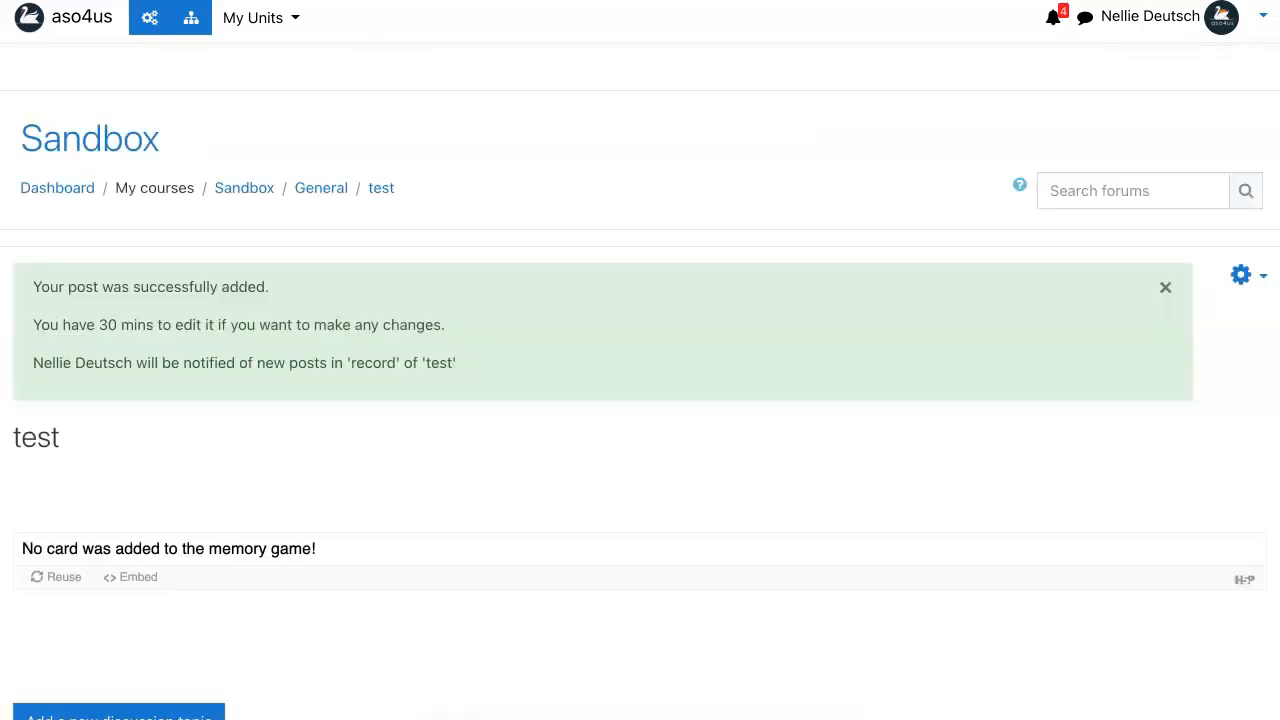
# Step: View the posted 'record' discussion with its embedded audio recorder
pyautogui.scroll(-3)
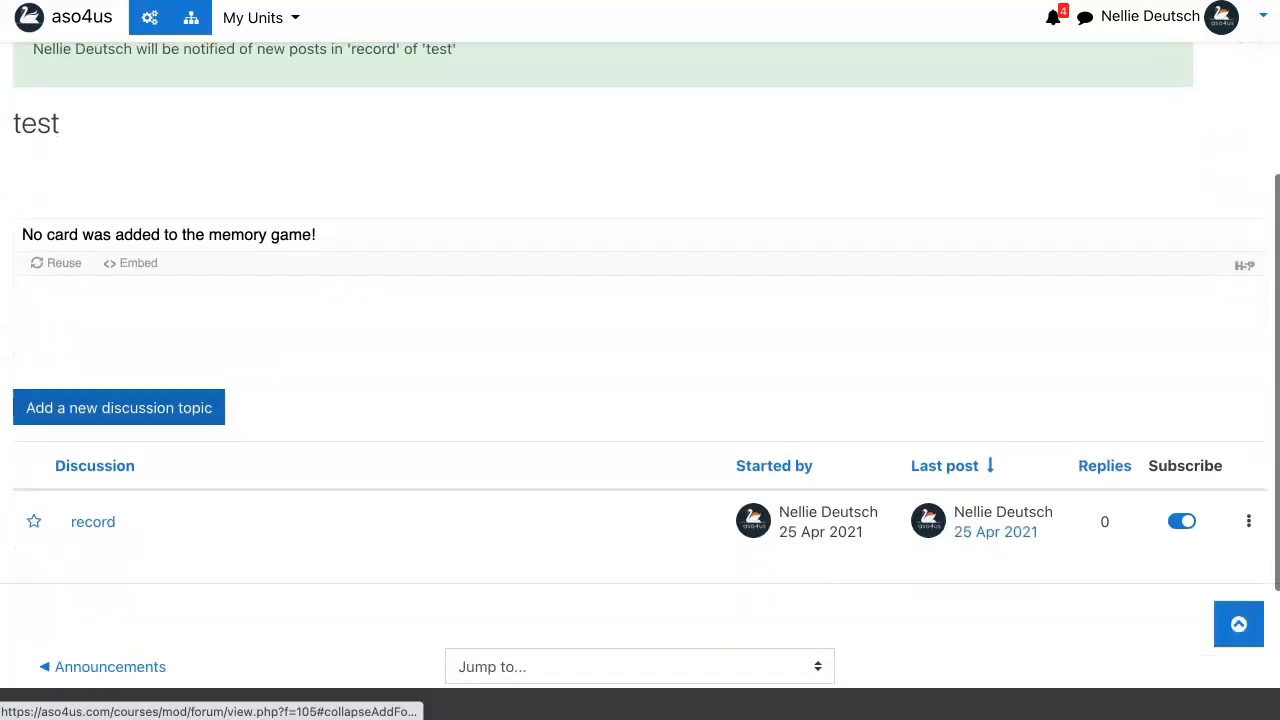
pyautogui.click(118, 407)
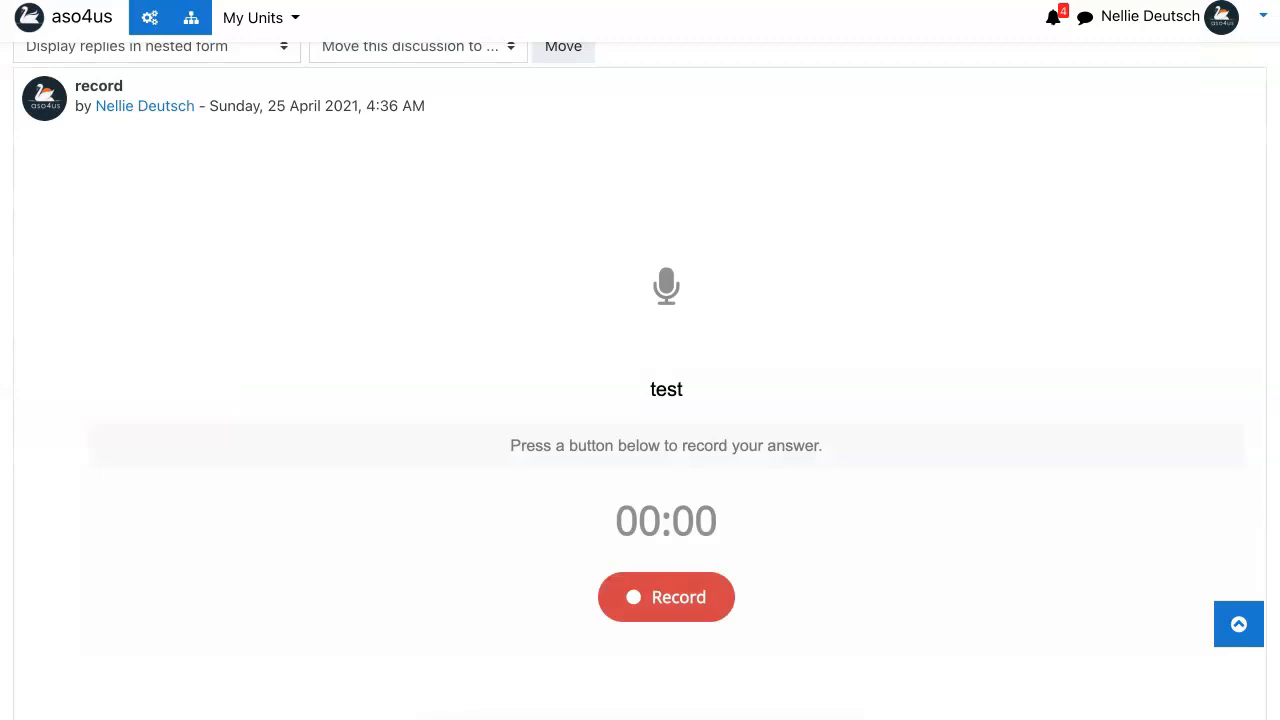
# Step: Record a ten-second audio answer in the embedded recorder and play it back
pyautogui.click(666, 597)
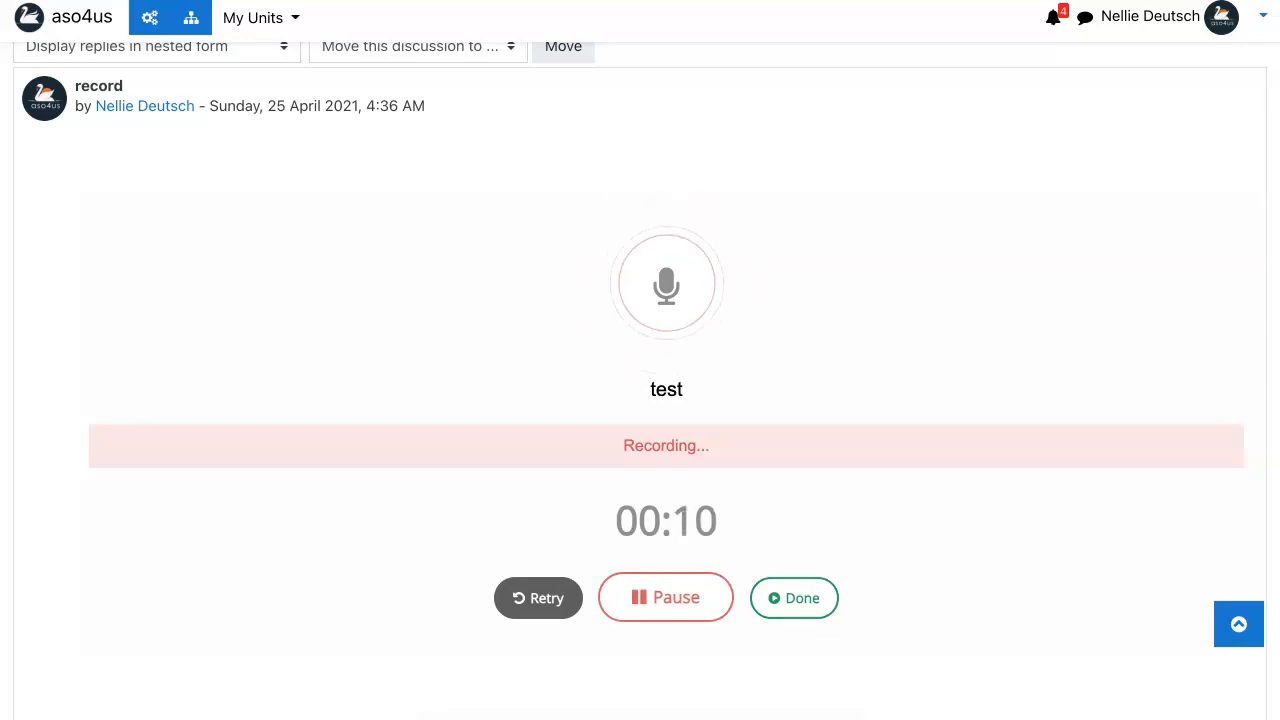
pyautogui.click(793, 597)
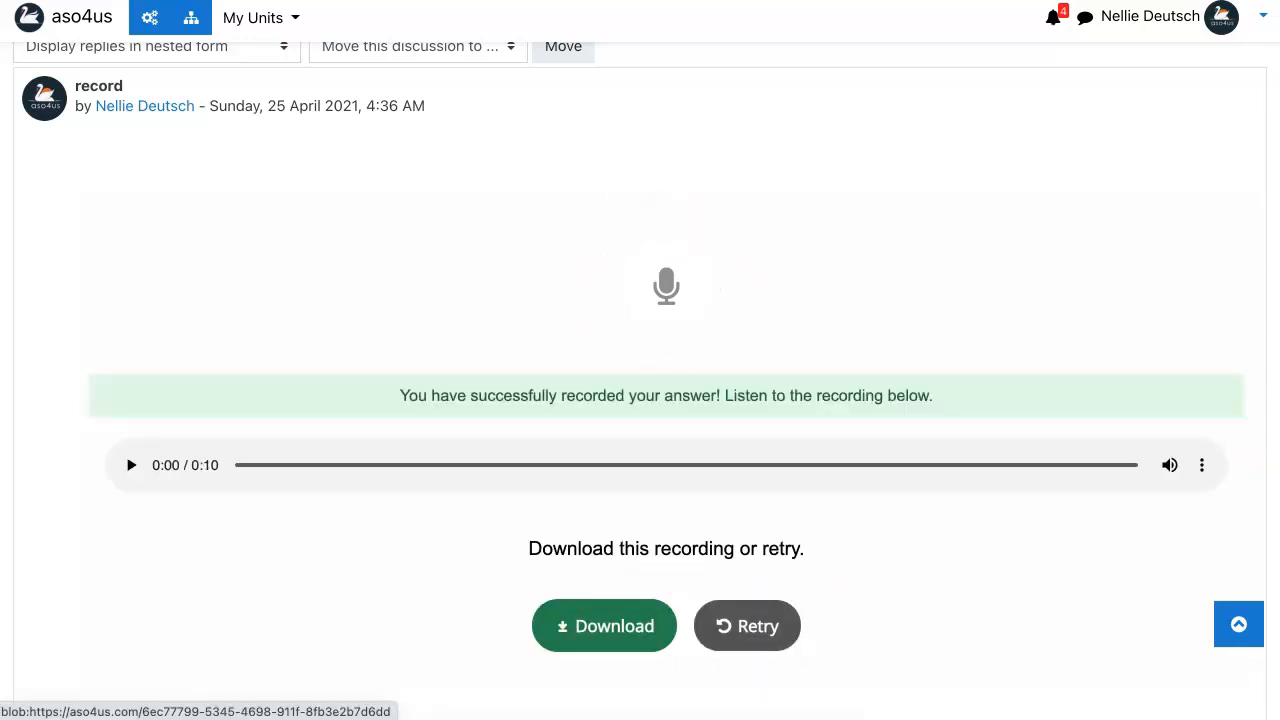
pyautogui.scroll(-3)
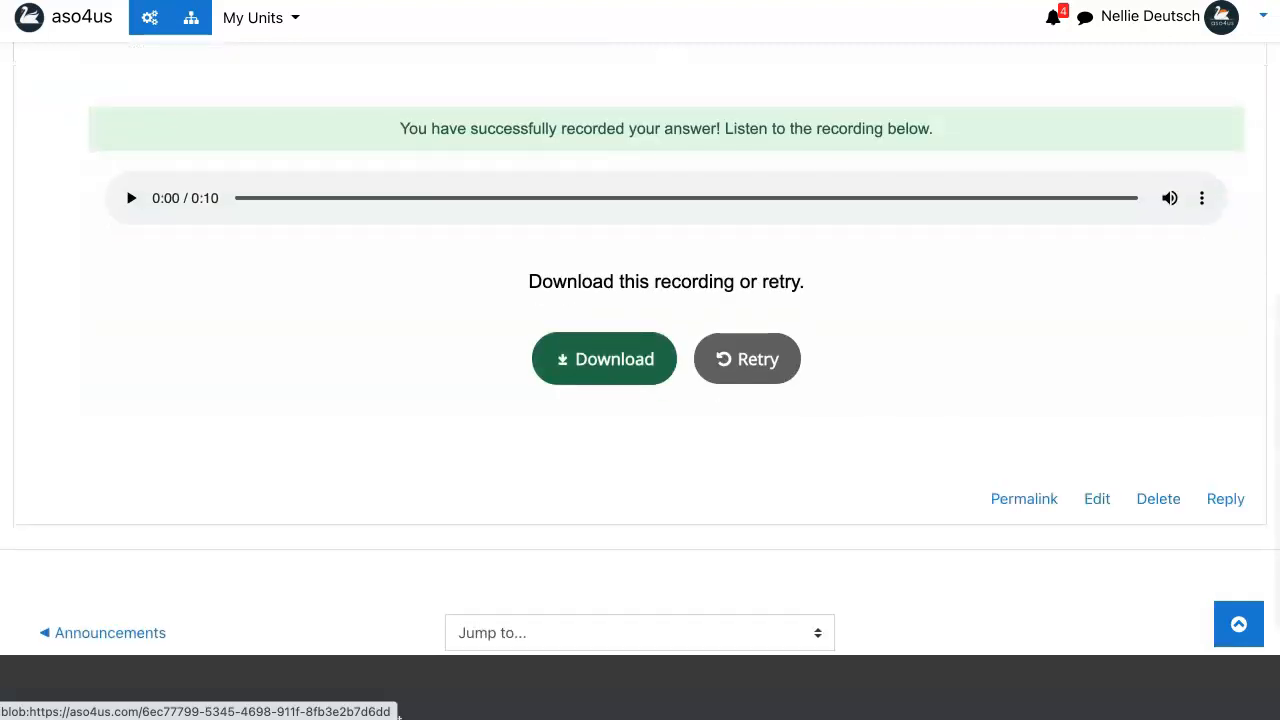
pyautogui.click(130, 197)
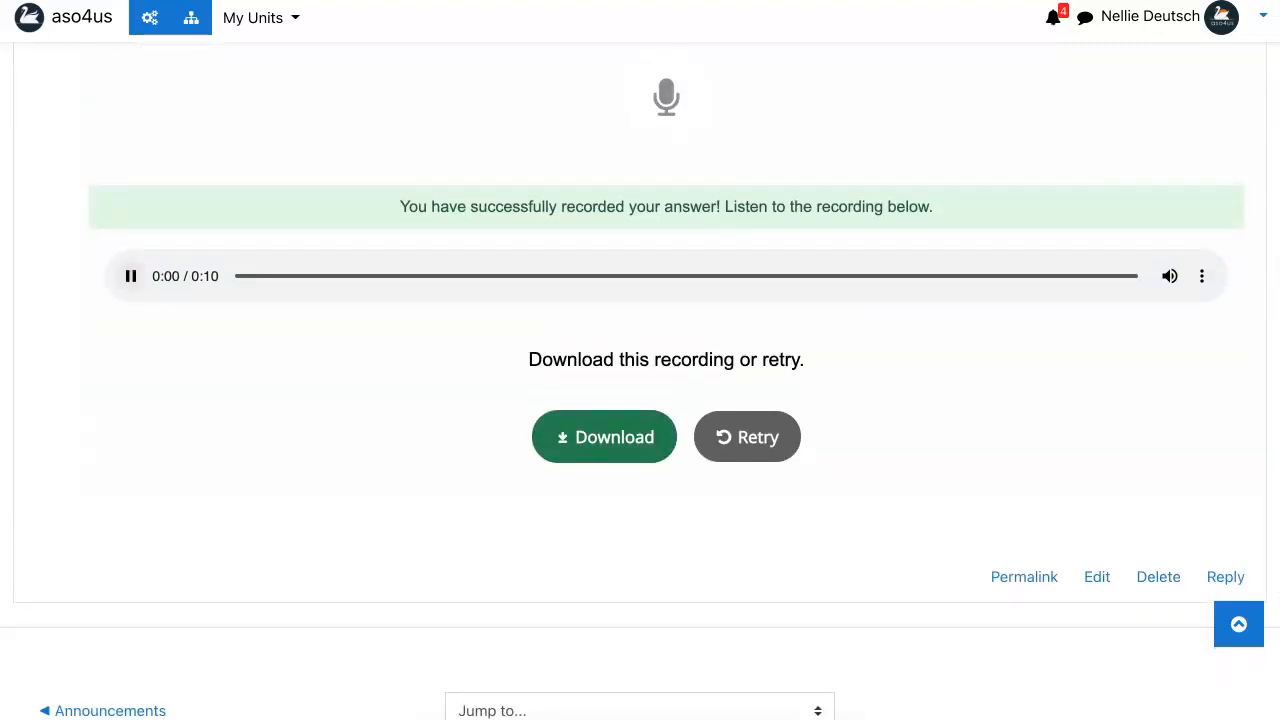